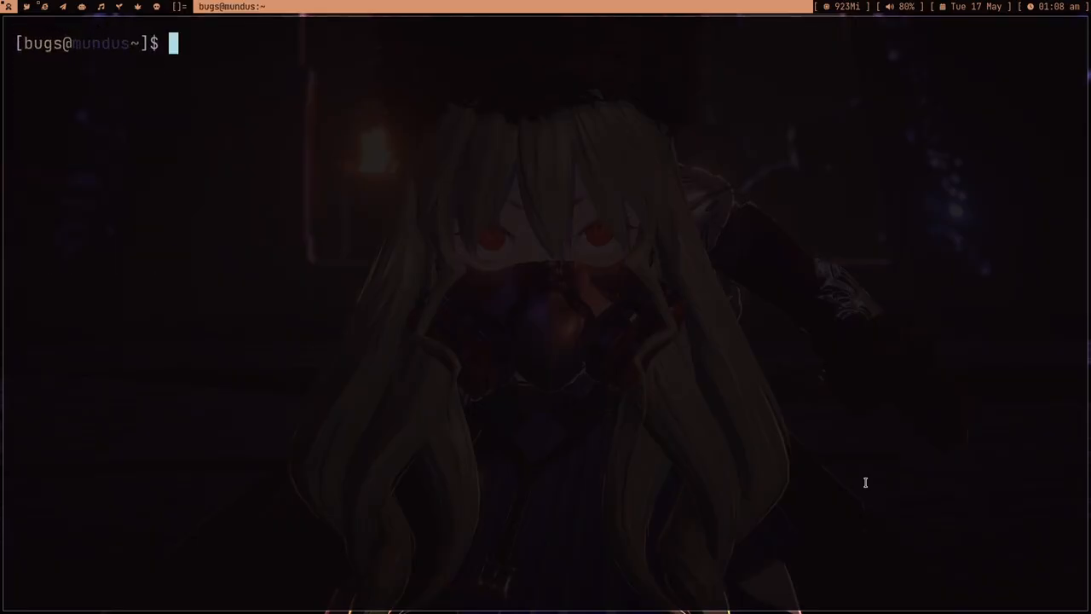
Create virtual environment env, activate it, and install flask with pip
{"action": "type", "text": "python -m venv env"}
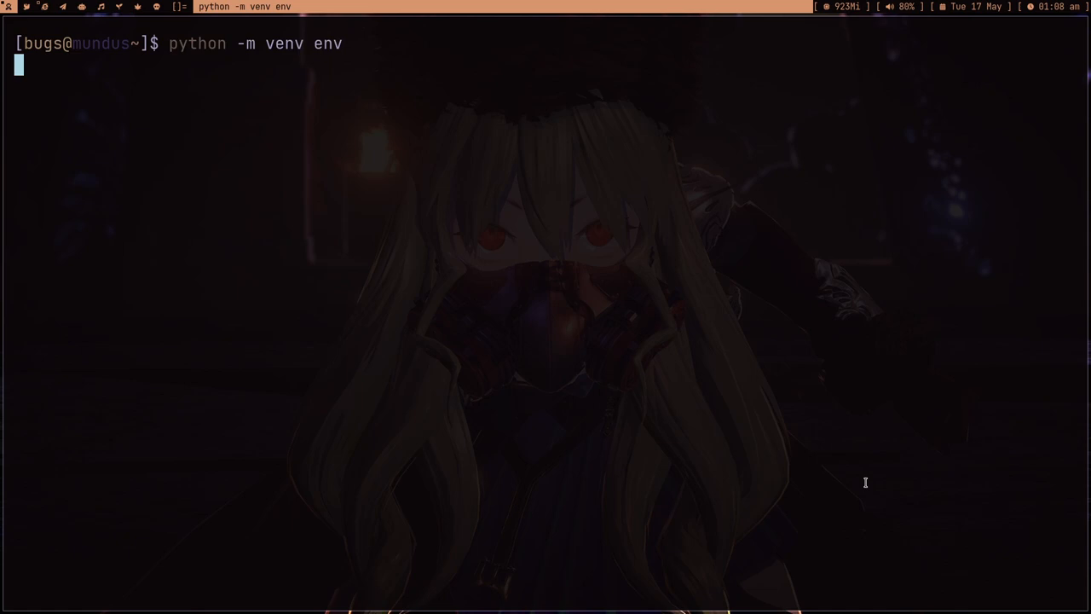
{"action": "type", "text": "source env/bin/activate"}
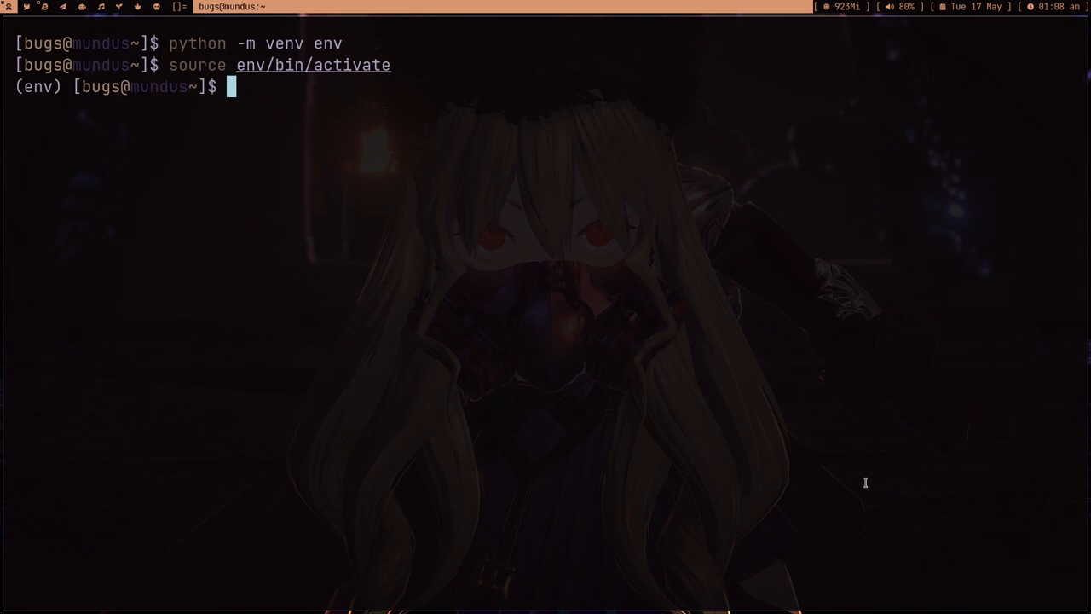
{"action": "type", "text": "pip install flas"}
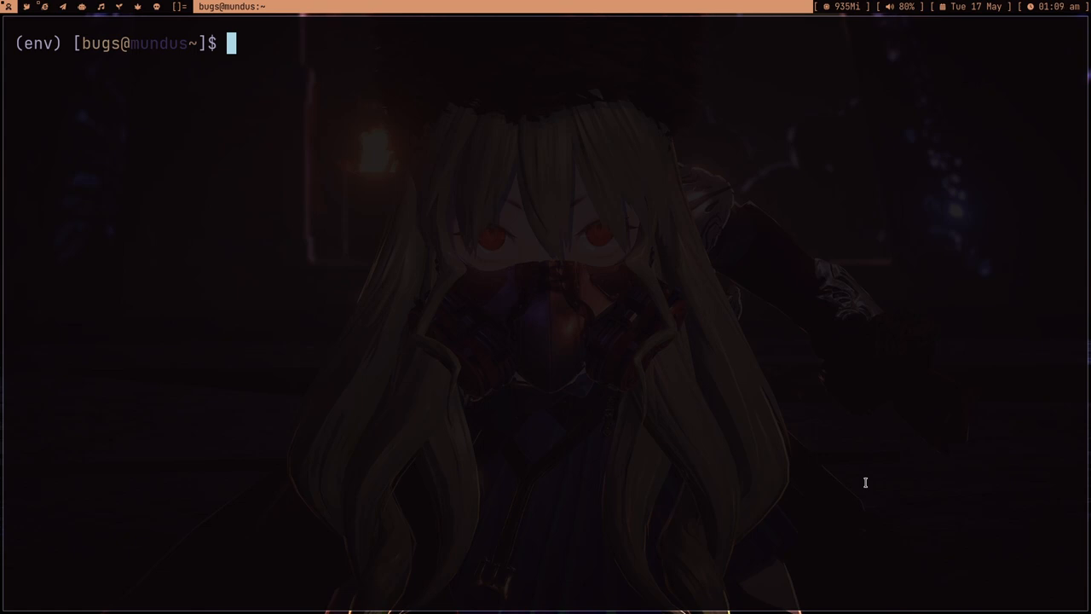
Start editing a new empty test.py file in vim
{"action": "type", "text": "vi"}
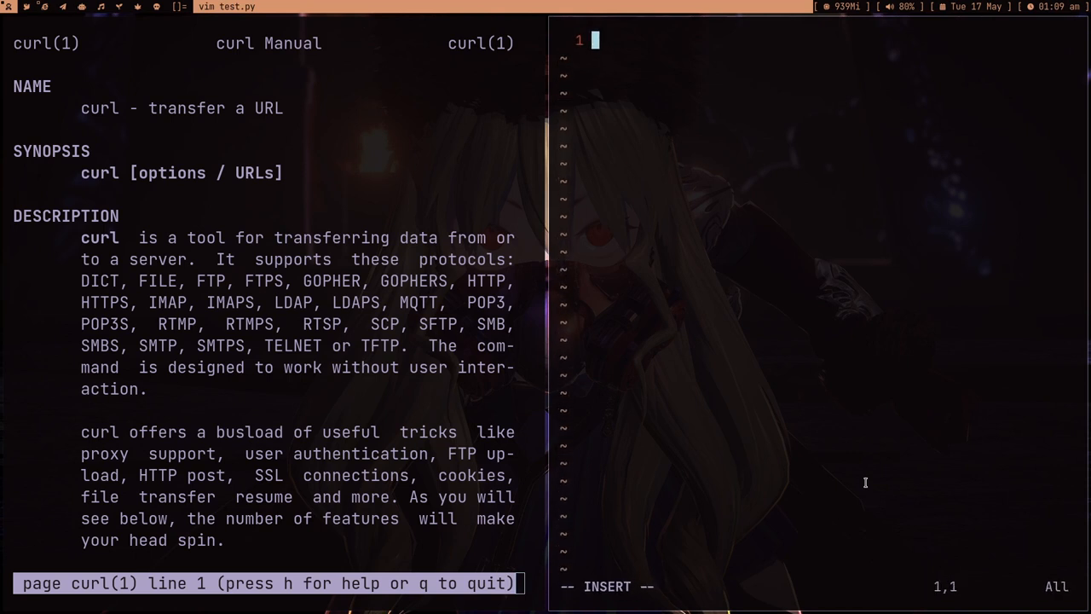
Write the Flask import, app = Flask(__name__) and the /test route definition
{"action": "type", "text": "from impor"}
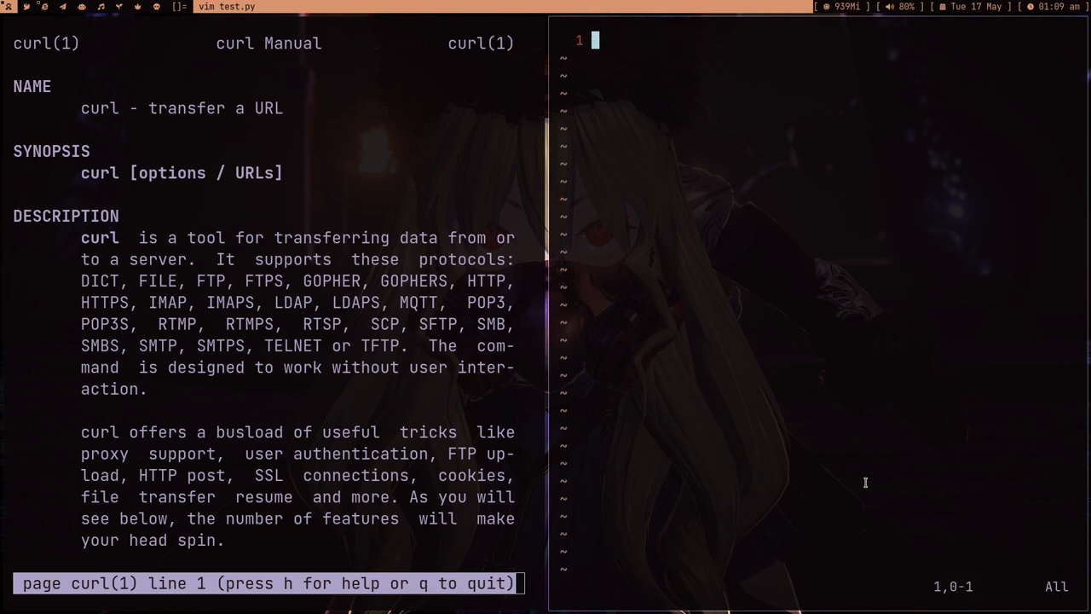
{"action": "type", "text": "from flask import Flask"}
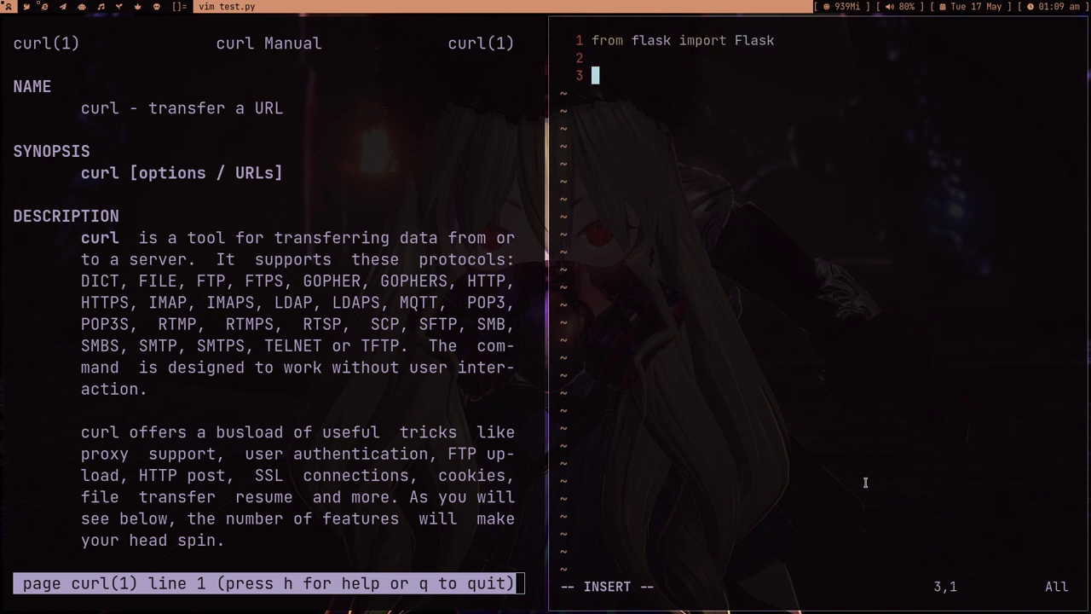
{"action": "type", "text": "app = Flask"}
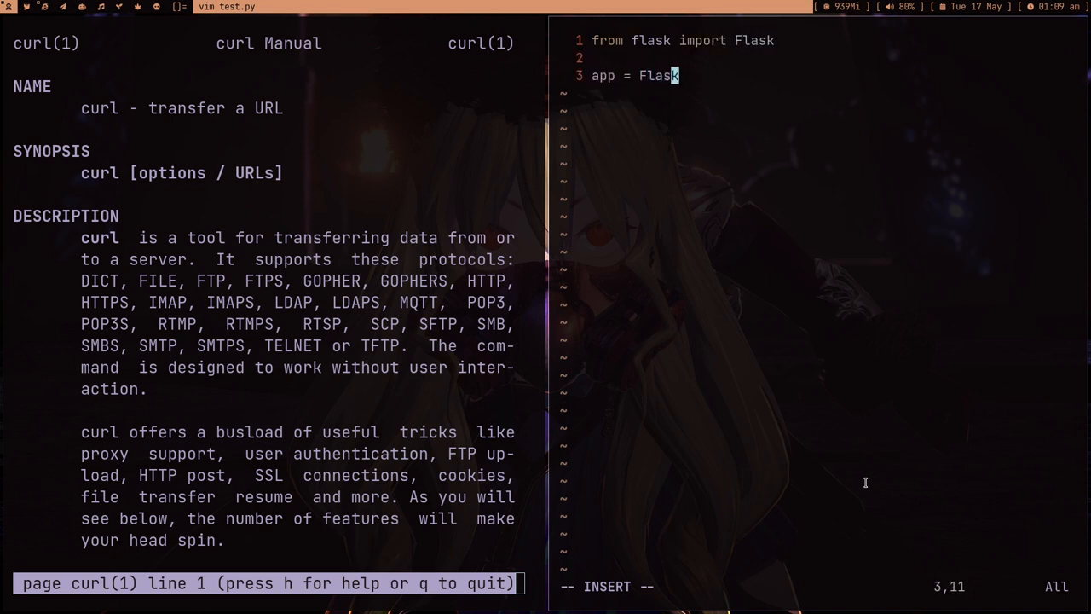
{"action": "type", "text": "(__name__"}
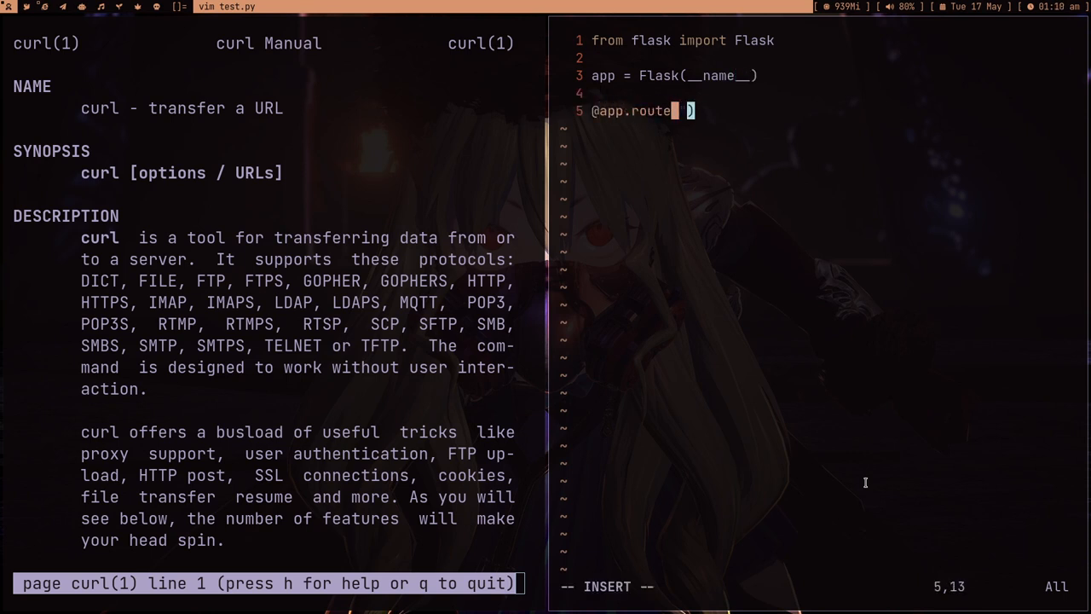
{"action": "type", "text": "\"test\""}
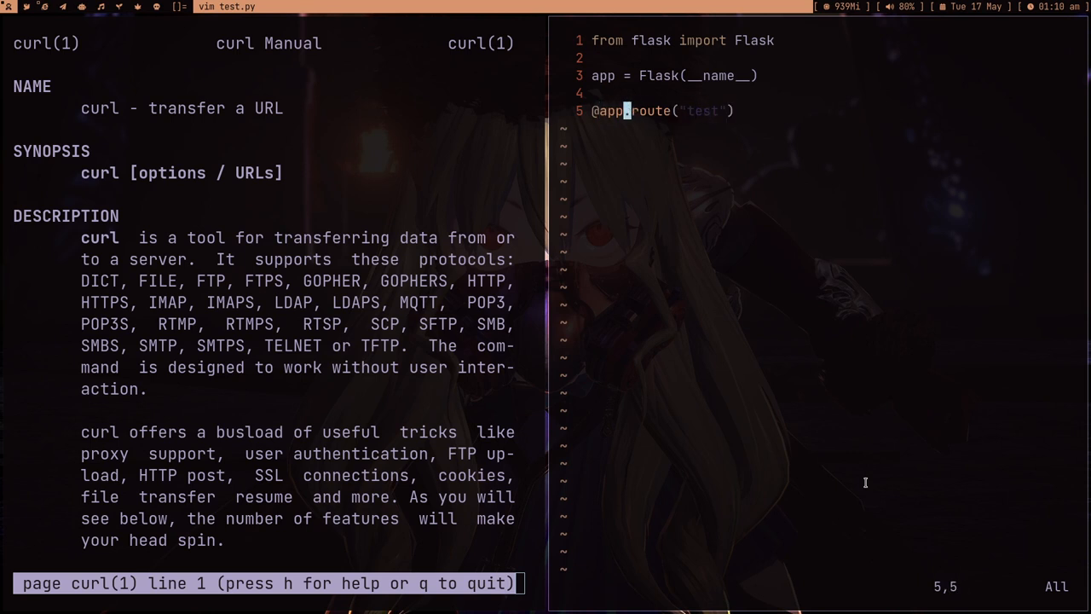
{"action": "key", "text": "o"}
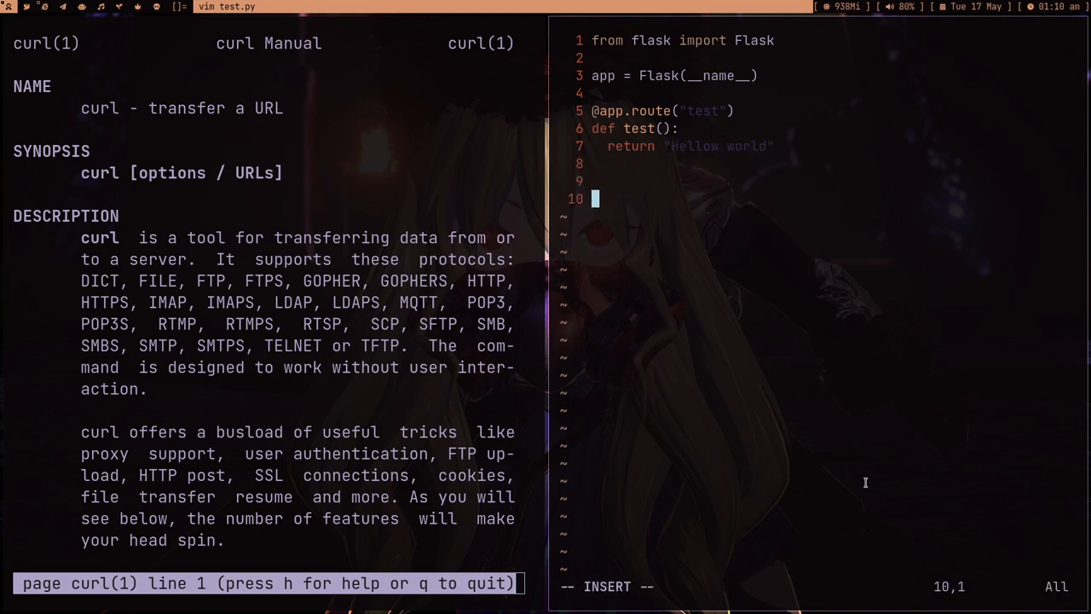
Add app.run(debug=True) and a methods= list to the route
{"action": "type", "text": "app.run("}
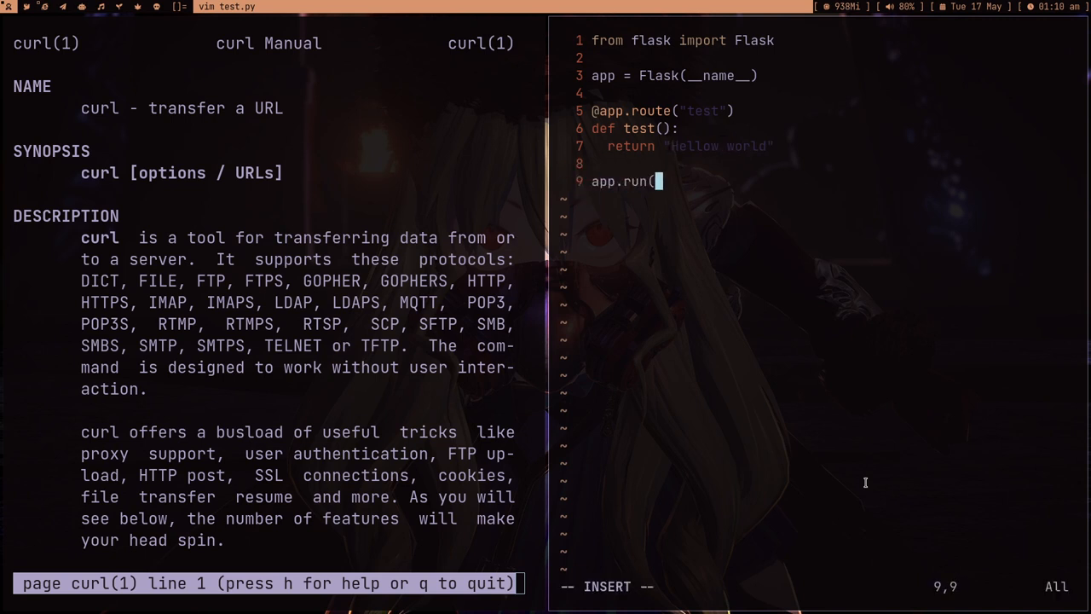
{"action": "type", "text": "debu"}
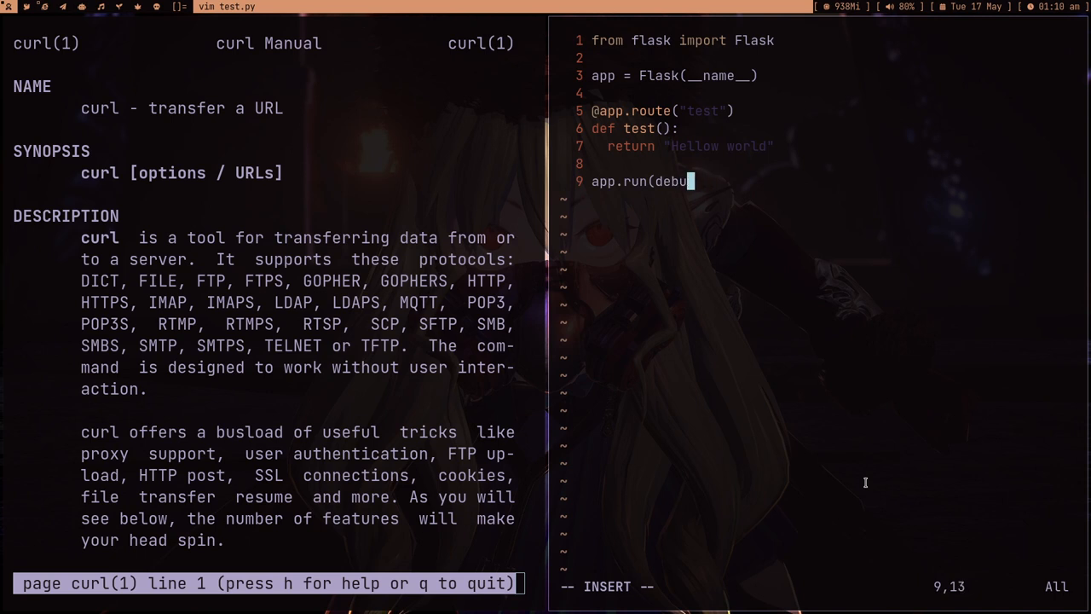
{"action": "type", "text": "g=True)"}
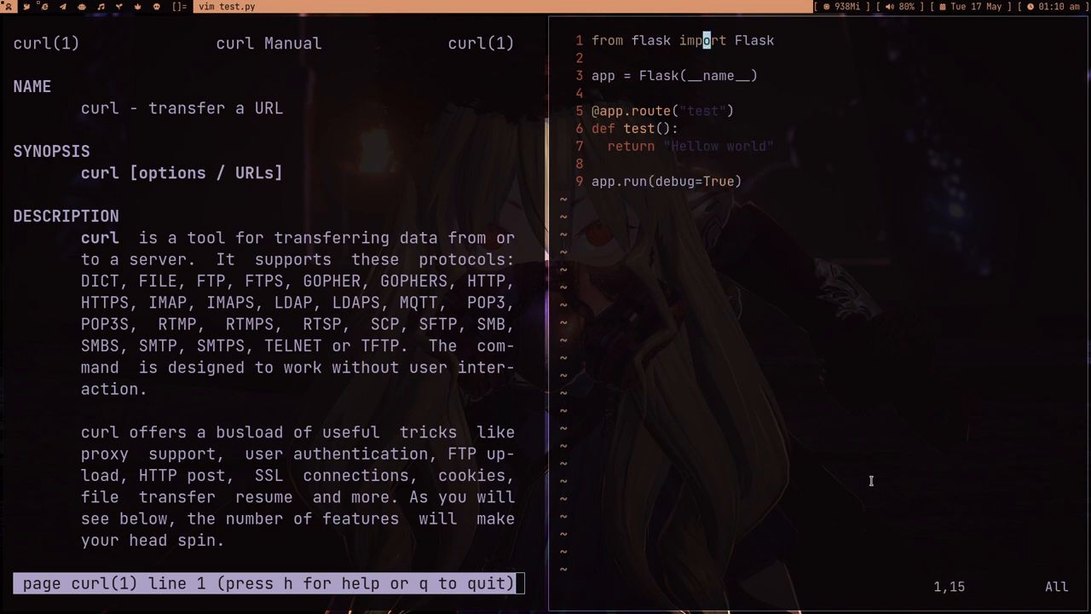
{"action": "mouse_move", "coordinate": [808, 255]}
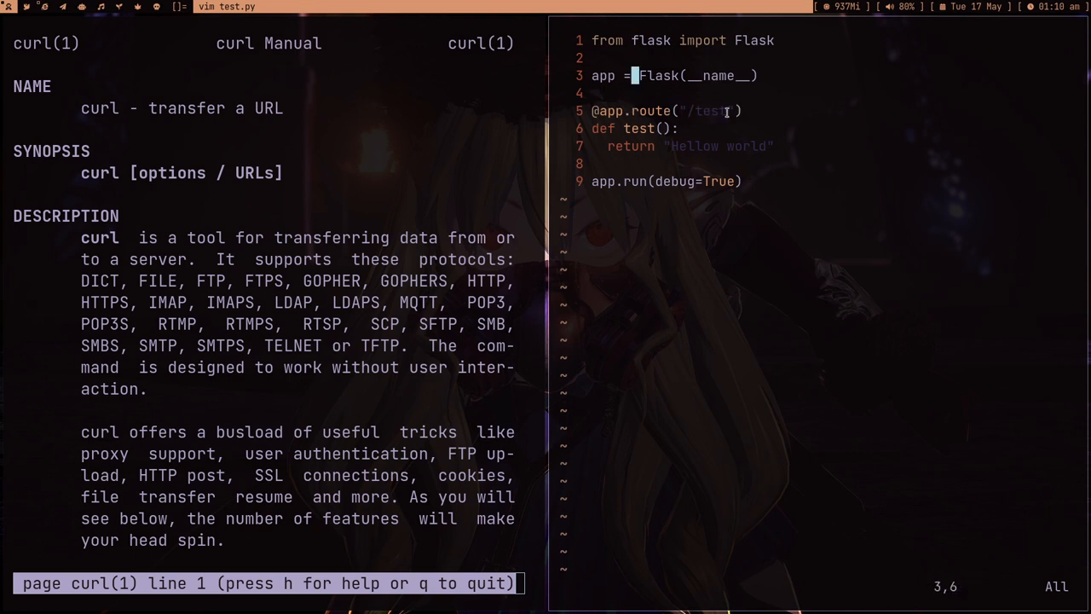
{"action": "mouse_move", "coordinate": [730, 225]}
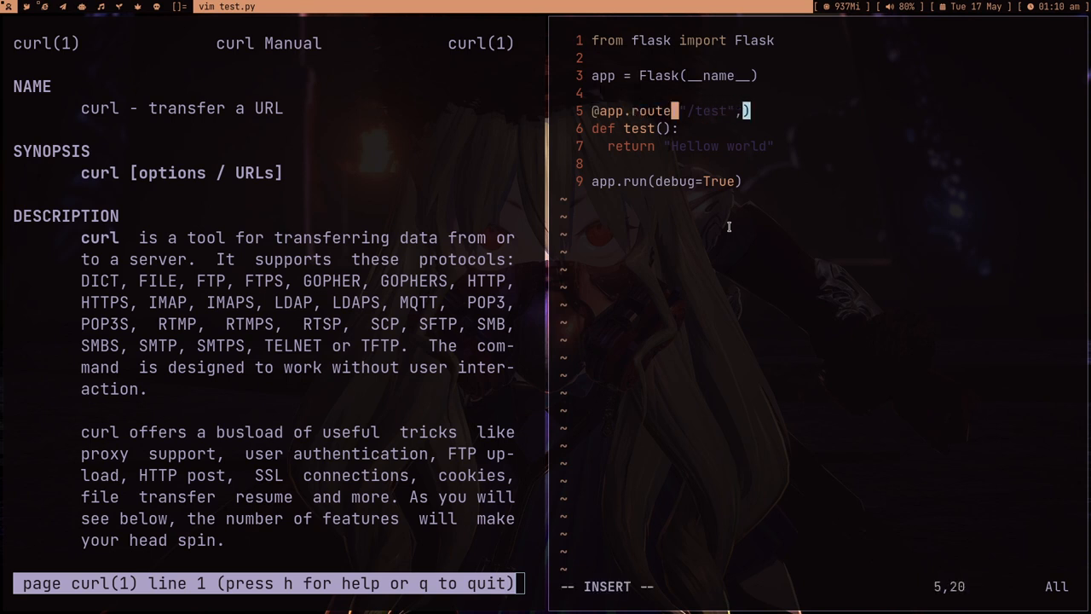
{"action": "type", "text": ", methods="}
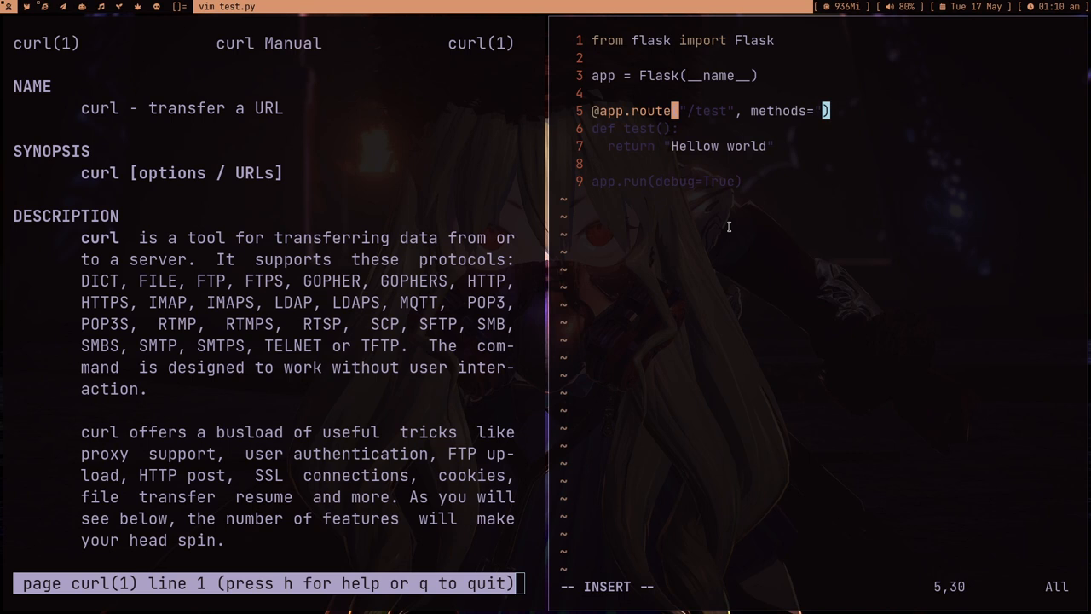
{"action": "type", "text": "["}
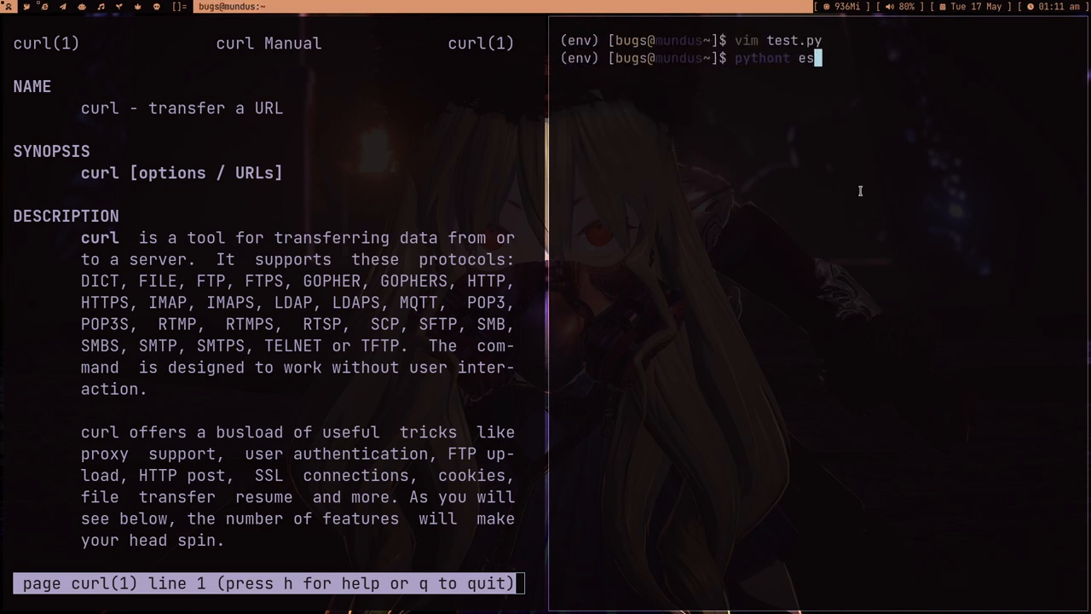
Run python test.py to start the Flask debug server on 127.0.0.1:5000
{"action": "key", "text": "Return"}
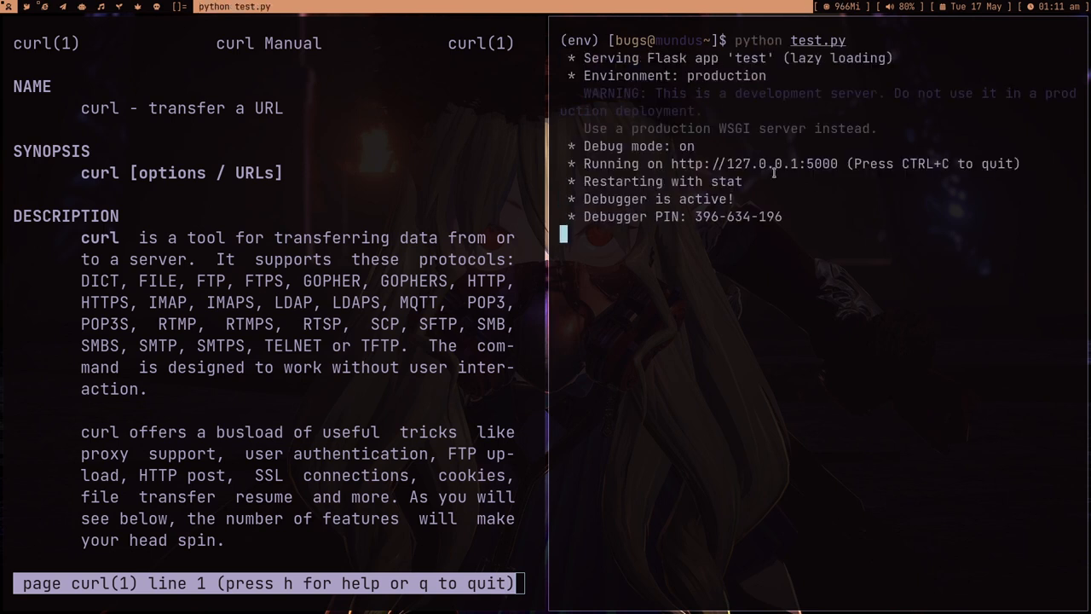
{"action": "mouse_move", "coordinate": [897, 317]}
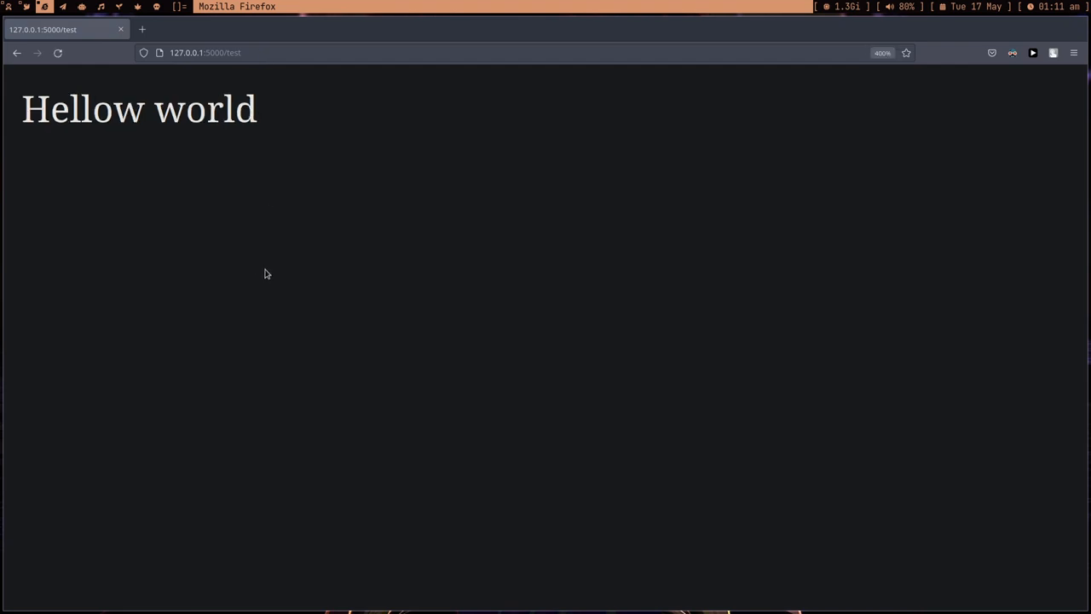
{"action": "mouse_move", "coordinate": [255, 120]}
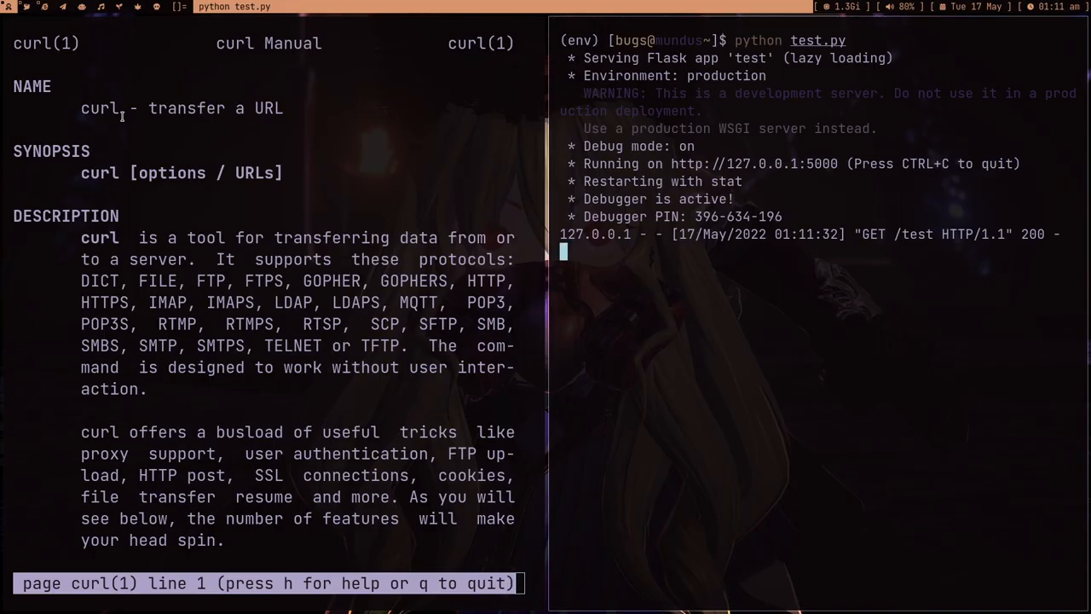
Stop the running Flask server and reopen test.py in vim
{"action": "key", "text": "ctrl+c"}
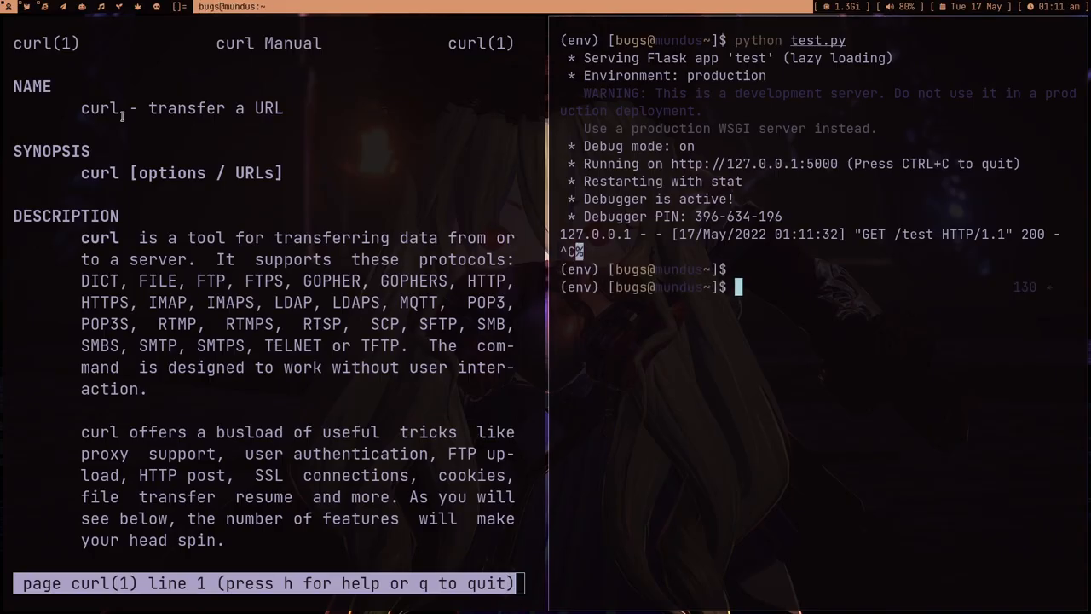
{"action": "type", "text": "vim test.py"}
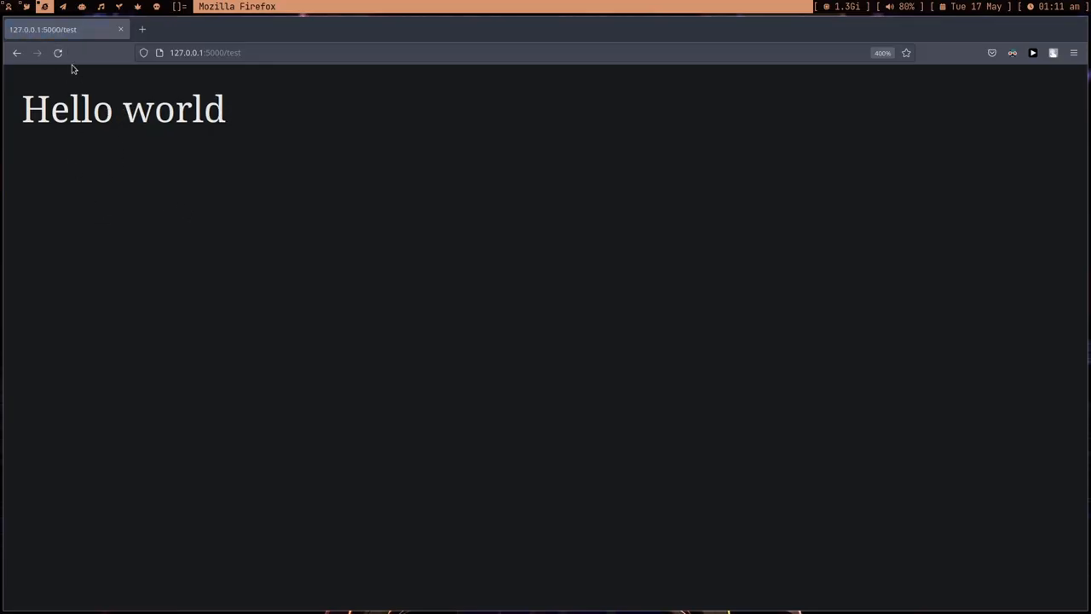
{"action": "mouse_move", "coordinate": [387, 315]}
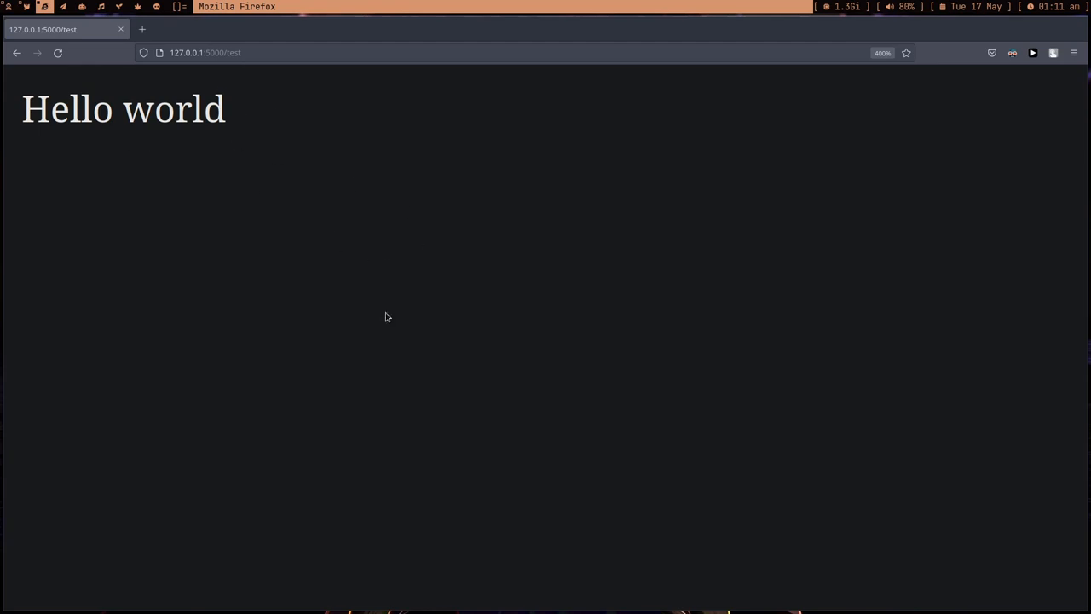
{"action": "mouse_move", "coordinate": [568, 450]}
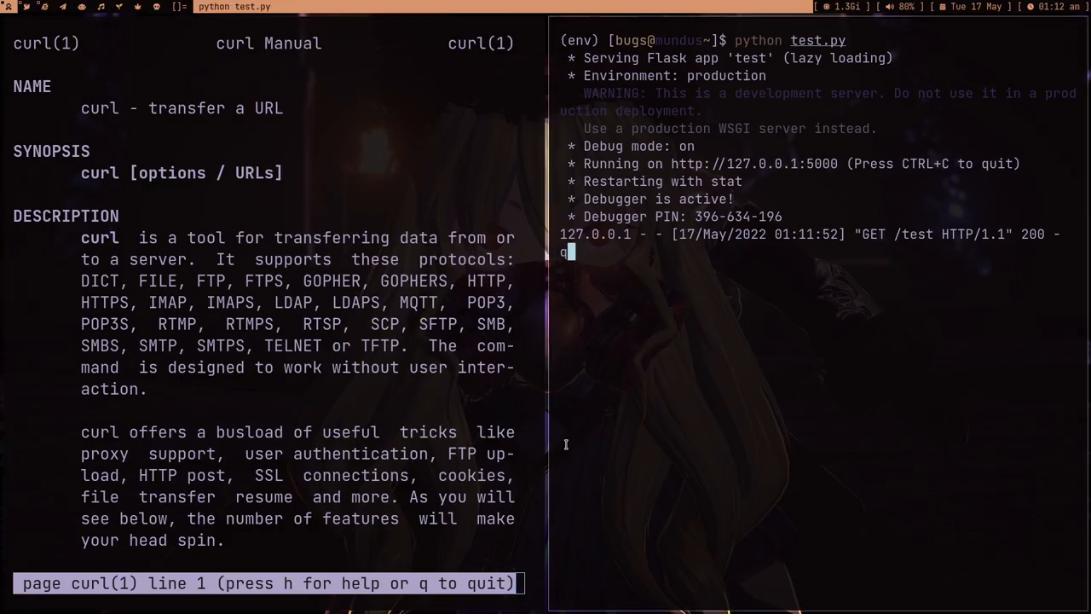
{"action": "key", "text": "q"}
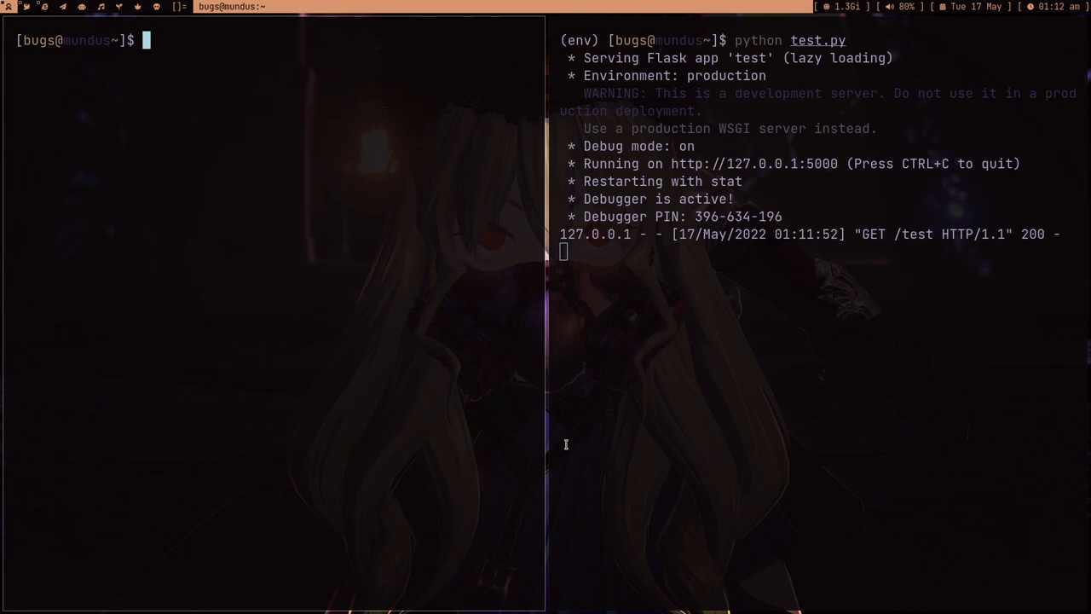
{"action": "type", "text": "curl -"}
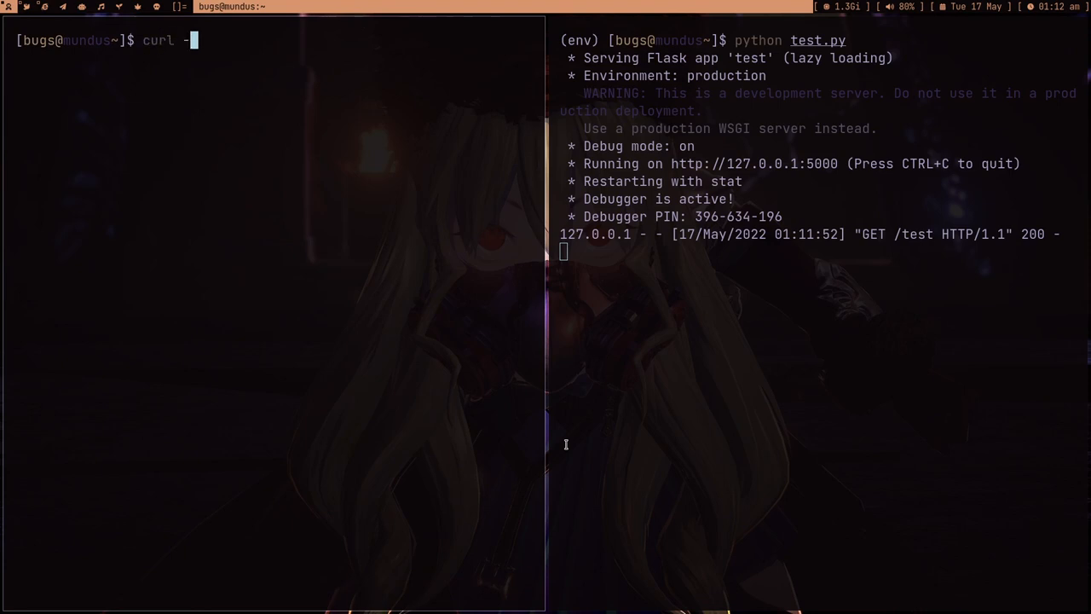
{"action": "type", "text": "X"}
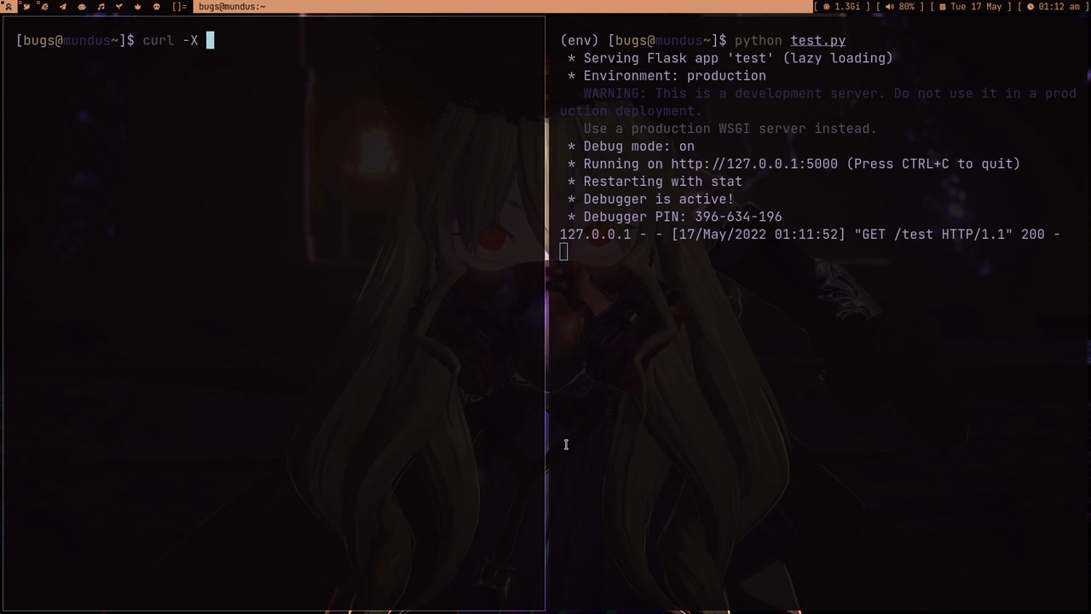
{"action": "type", "text": "GET ht"}
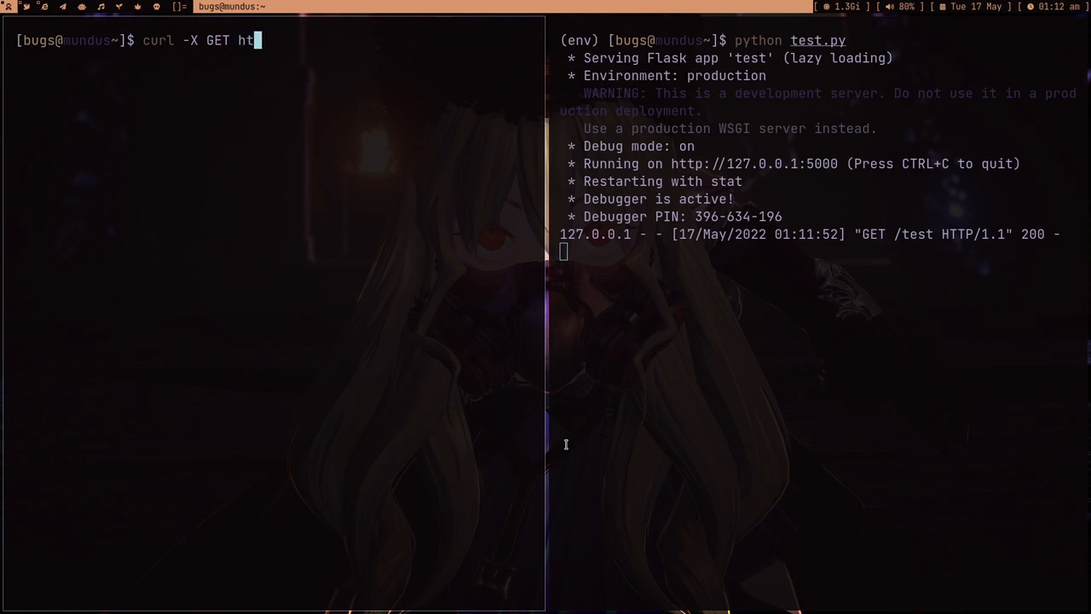
{"action": "type", "text": "tp://12"}
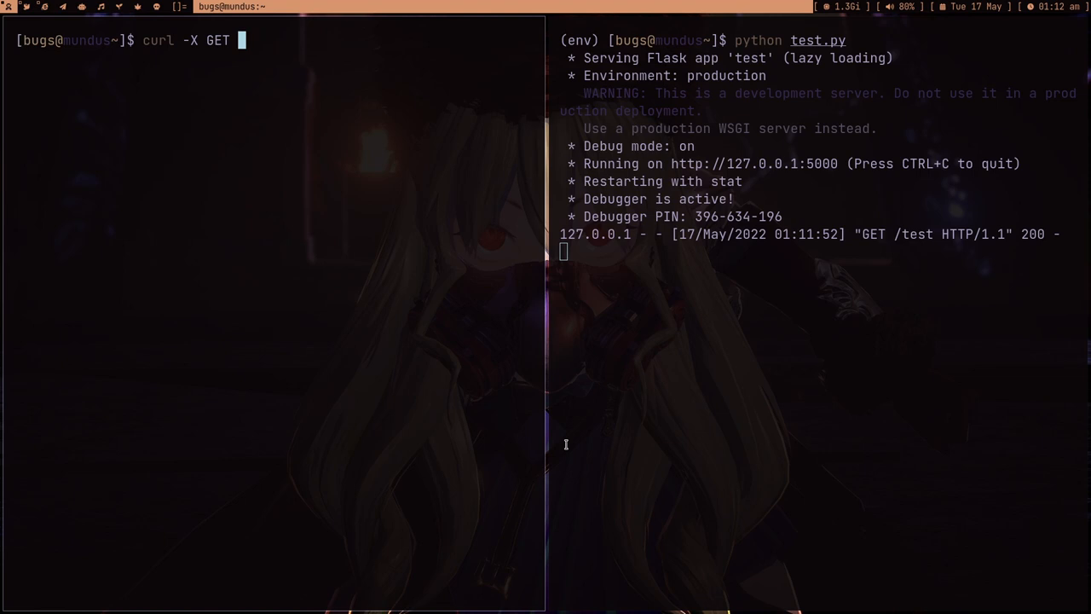
{"action": "type", "text": "http://127.0.0.1:5000/test"}
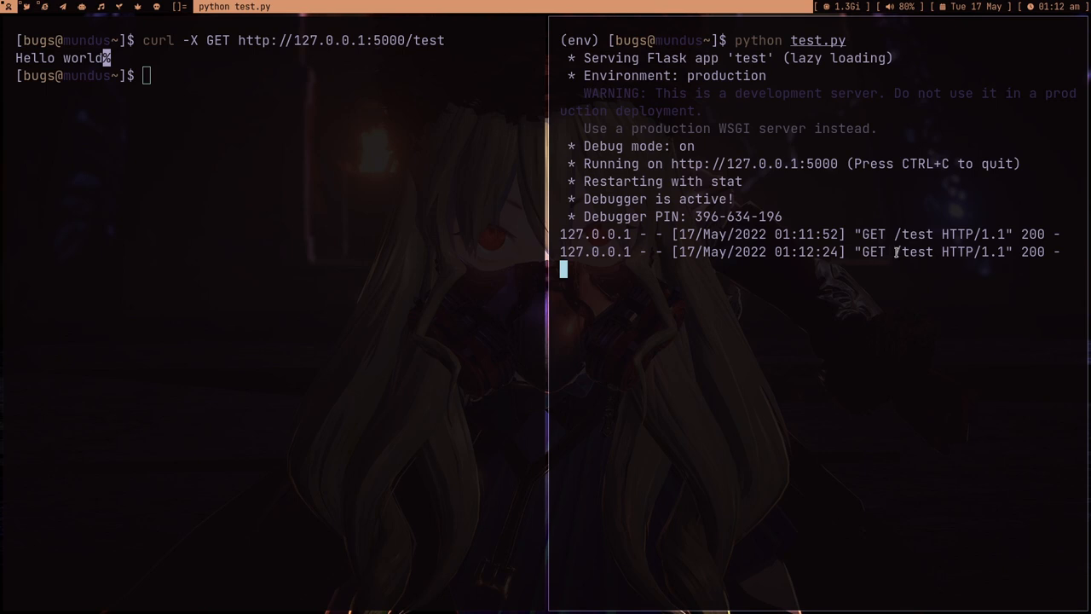
{"action": "mouse_move", "coordinate": [917, 239]}
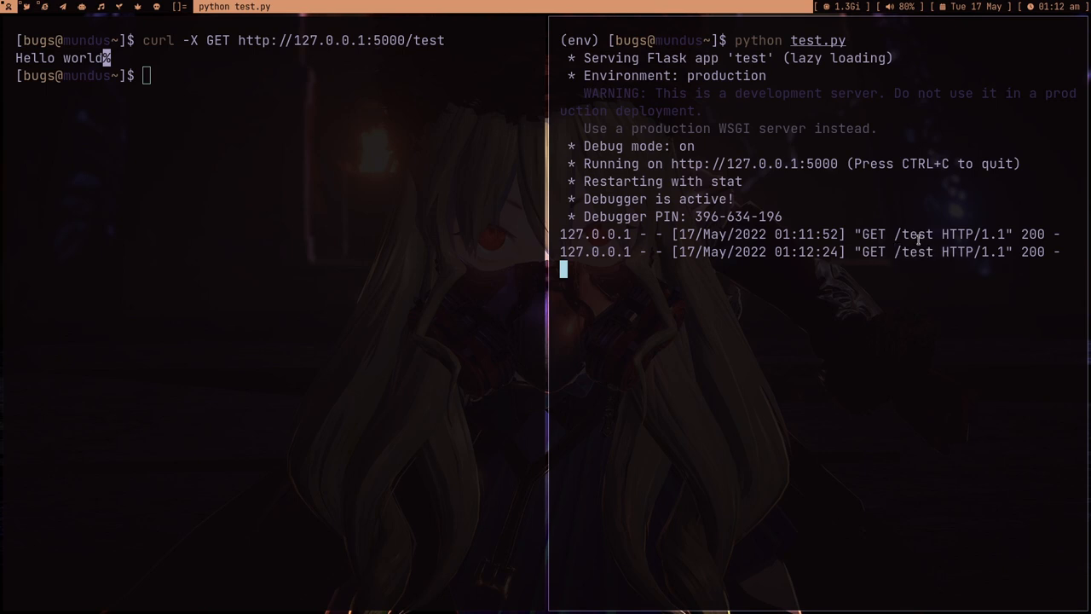
{"action": "mouse_move", "coordinate": [846, 322]}
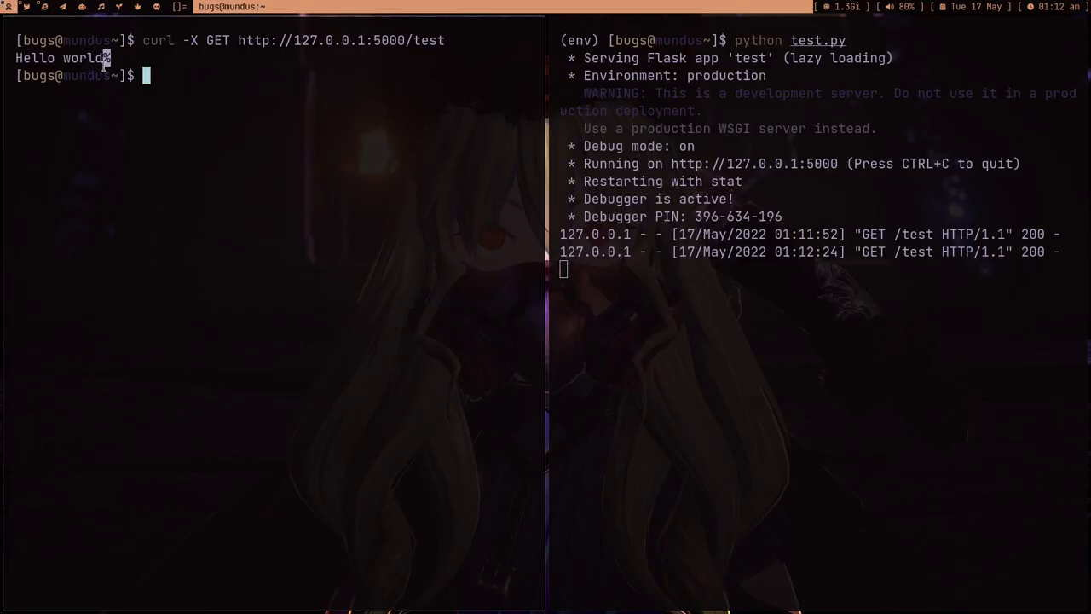
Set the /test route's methods to POST and begin the username line
{"action": "left_click", "coordinate": [692, 379]}
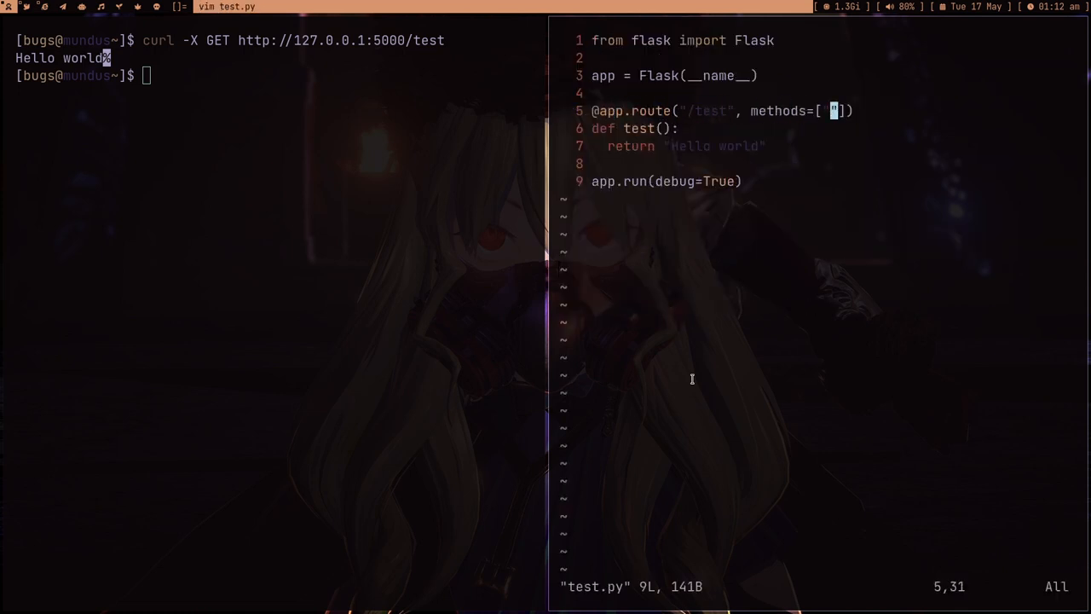
{"action": "type", "text": "POST"}
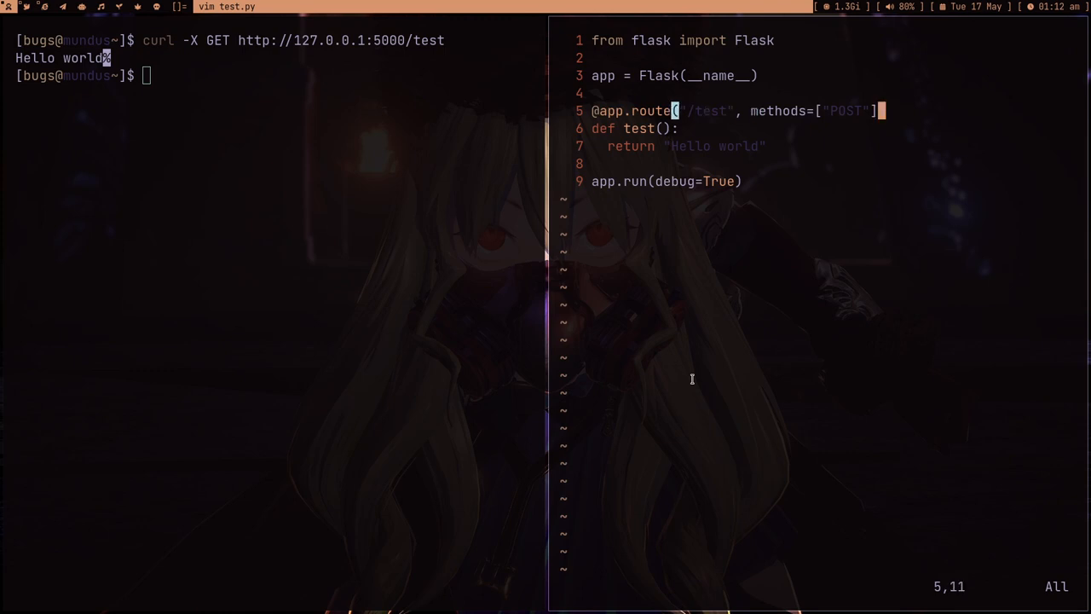
{"action": "key", "text": "o"}
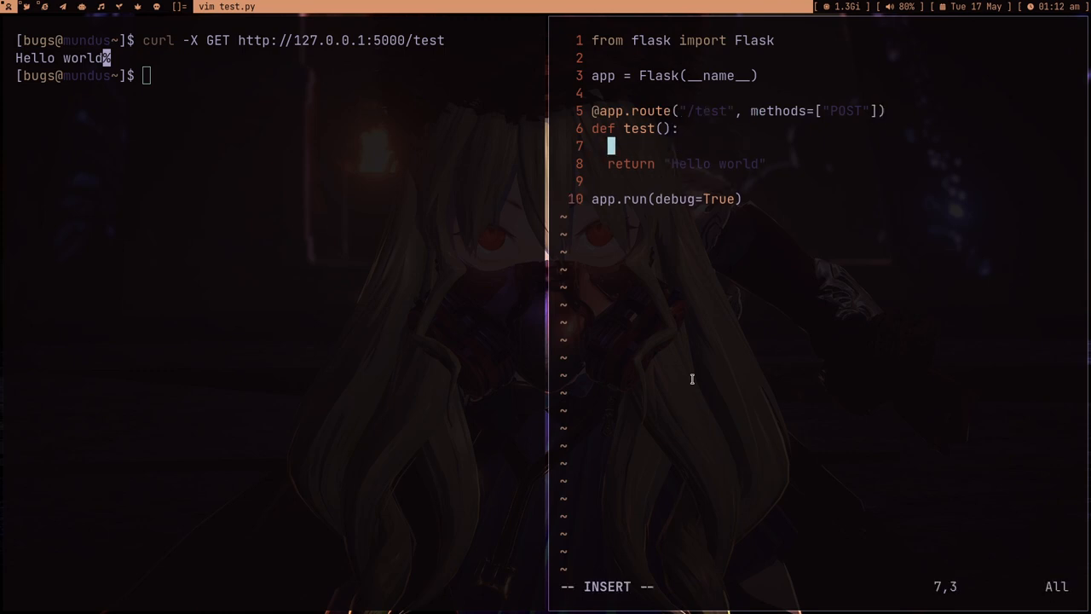
{"action": "type", "text": "name = r"}
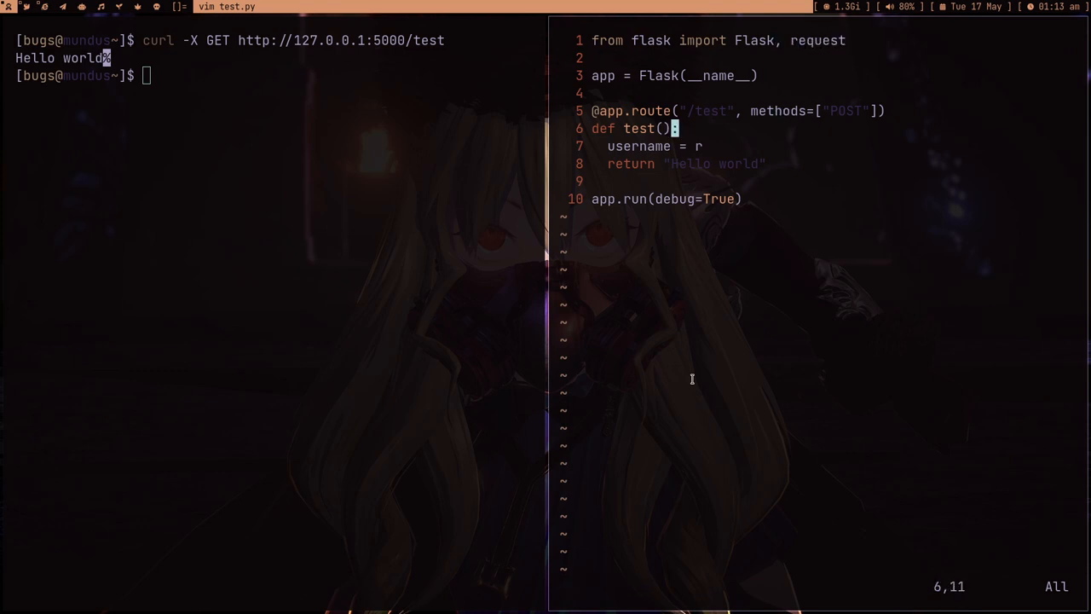
Read username and password from request.form.get in the test function
{"action": "type", "text": "equest."}
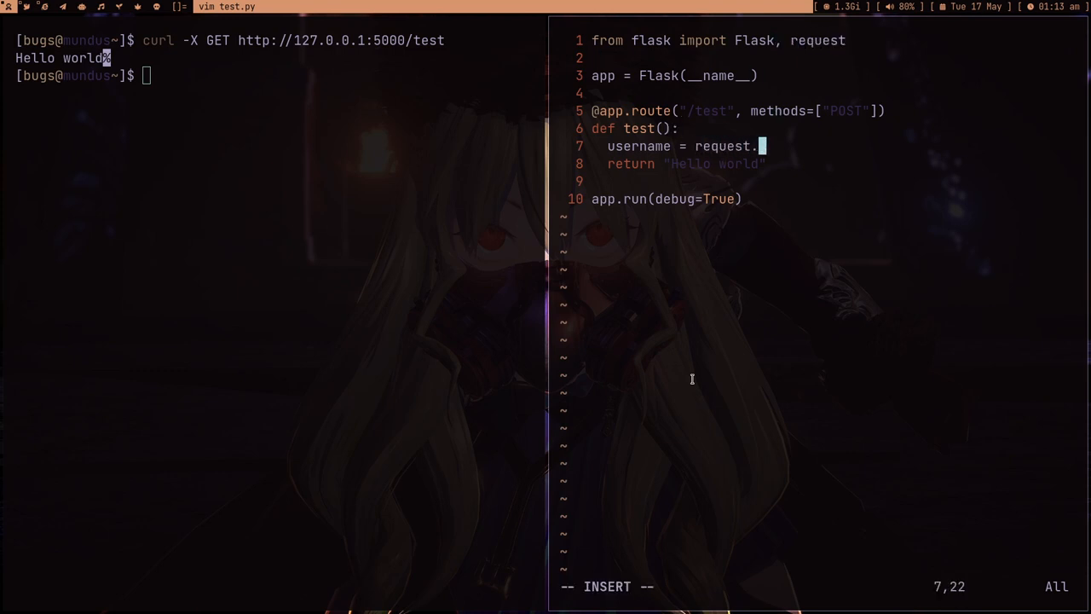
{"action": "type", "text": "form.get(\"name"}
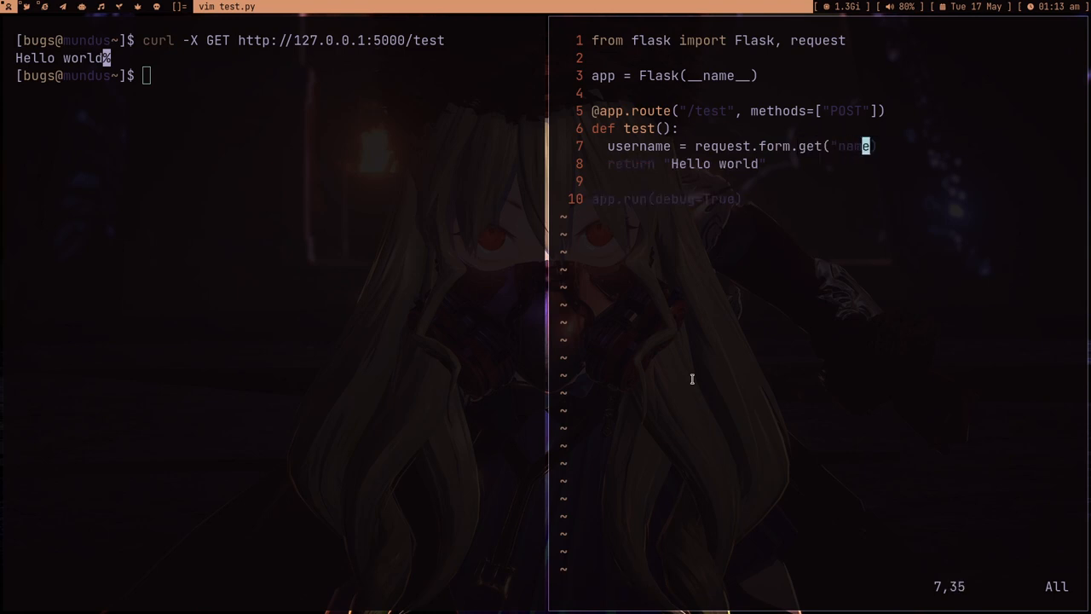
{"action": "type", "text": "username"}
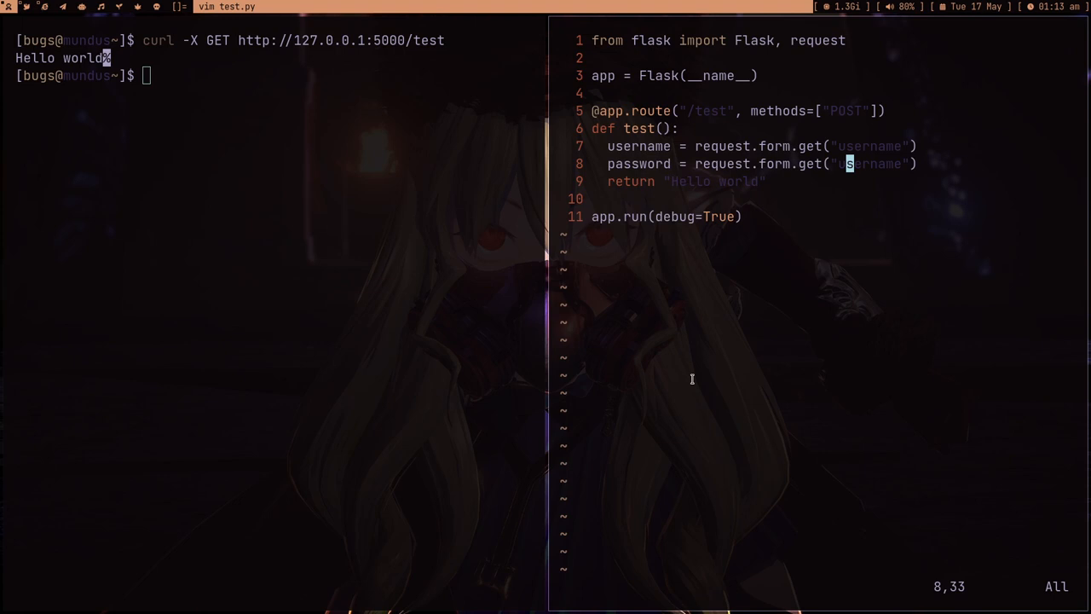
{"action": "type", "text": "password"}
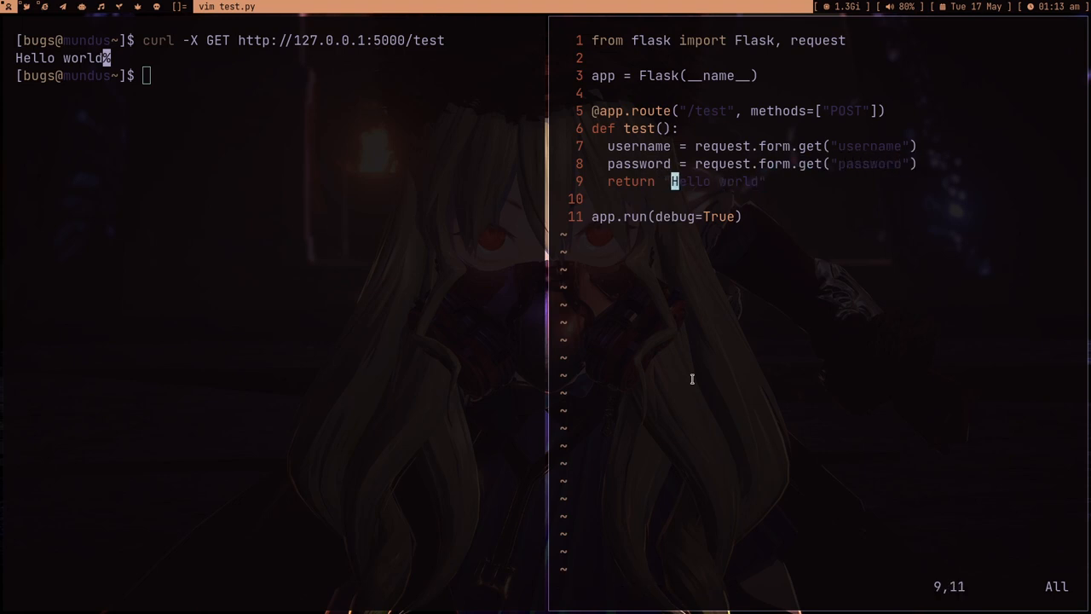
{"action": "type", "text": "if"}
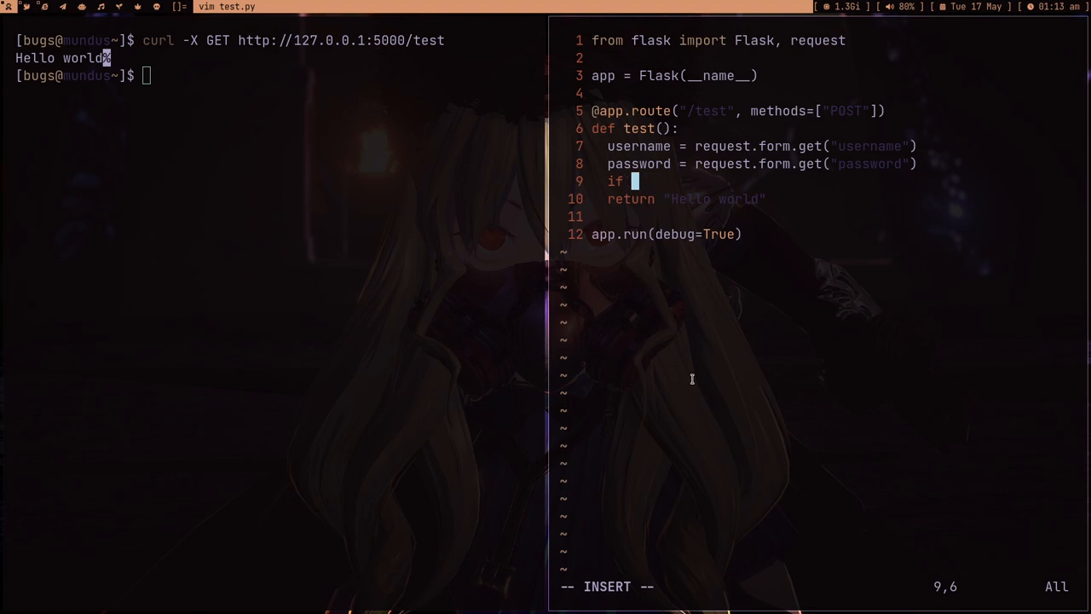
{"action": "type", "text": "username == \"p"}
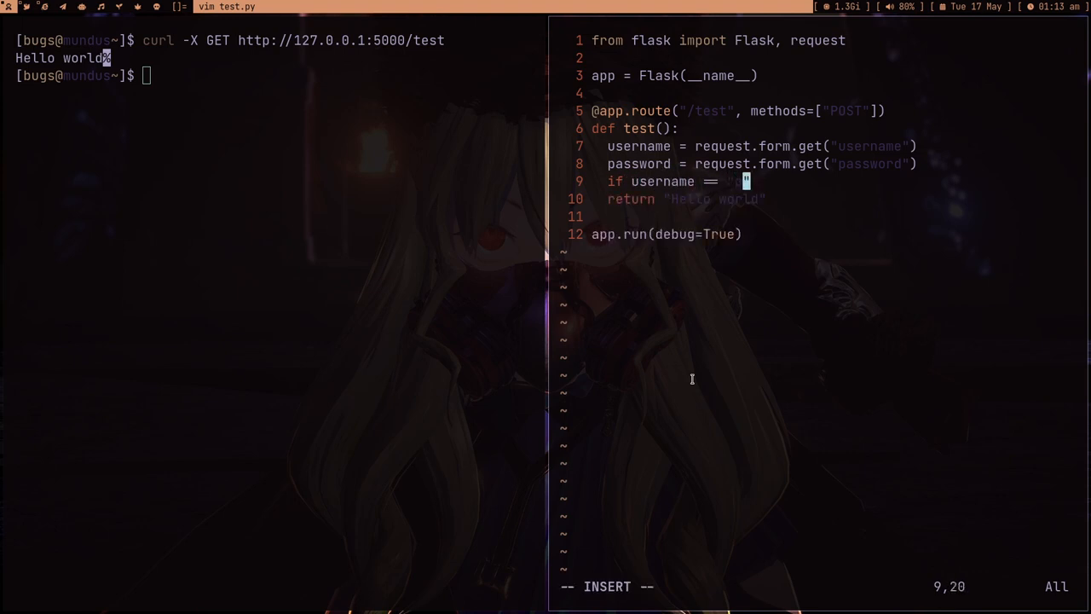
{"action": "type", "text": "password"}
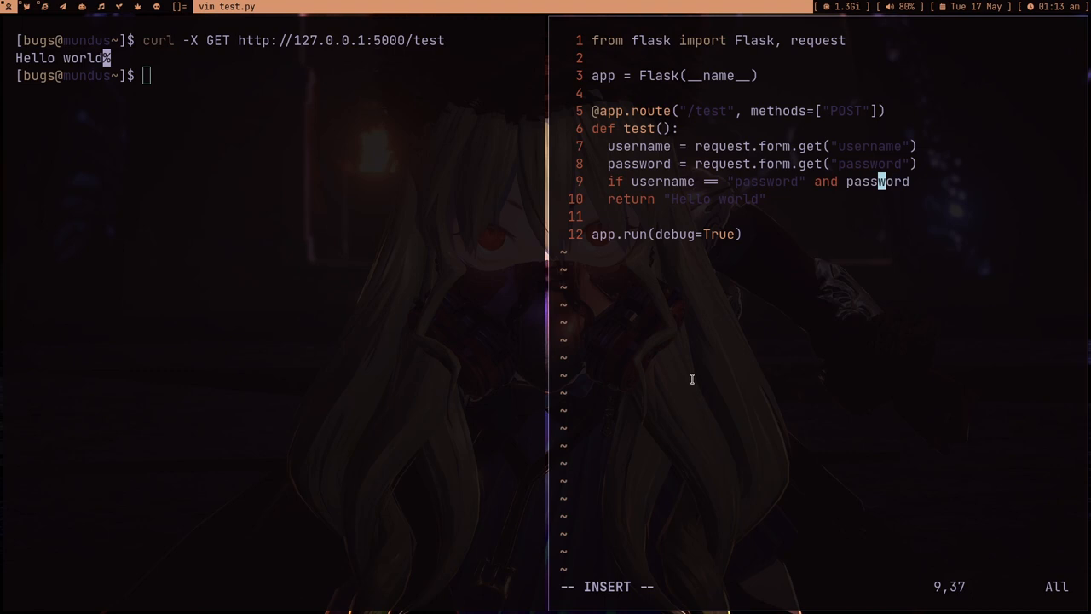
{"action": "type", "text": "=="}
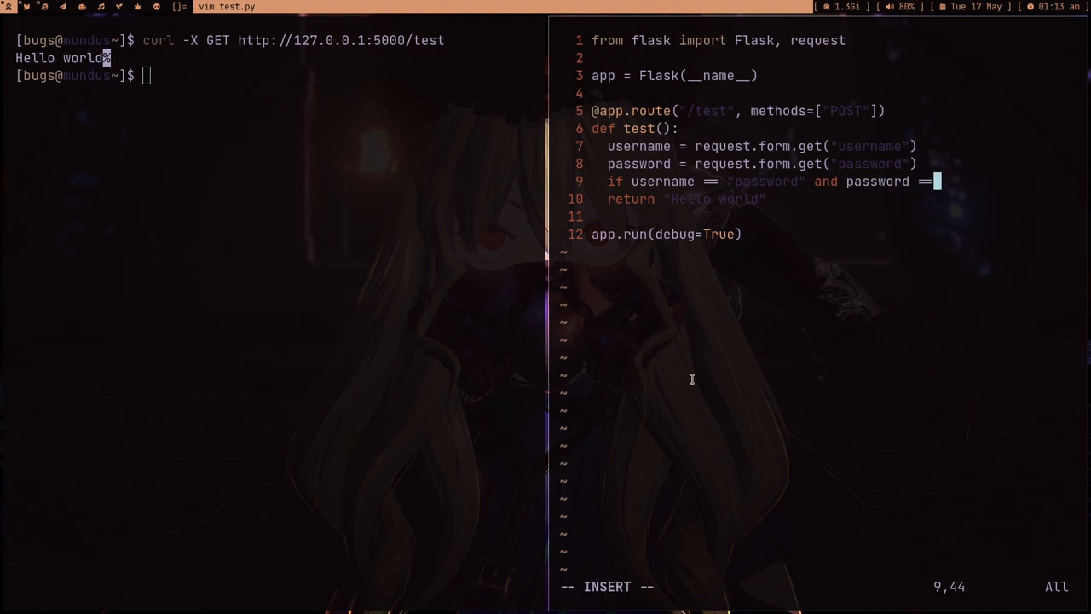
{"action": "type", "text": "\""}
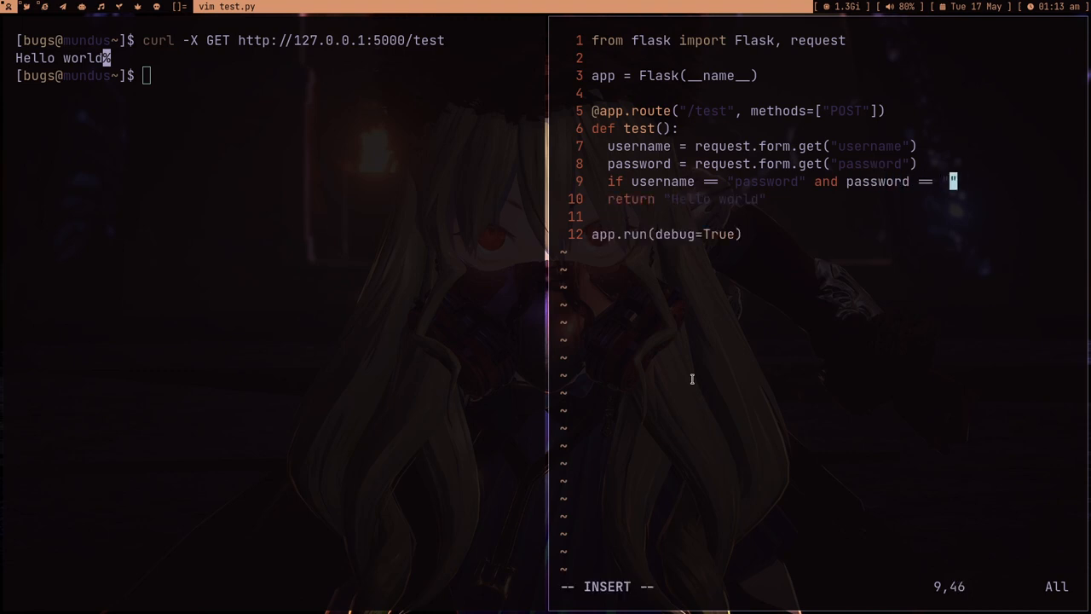
{"action": "type", "text": "\"password\":"}
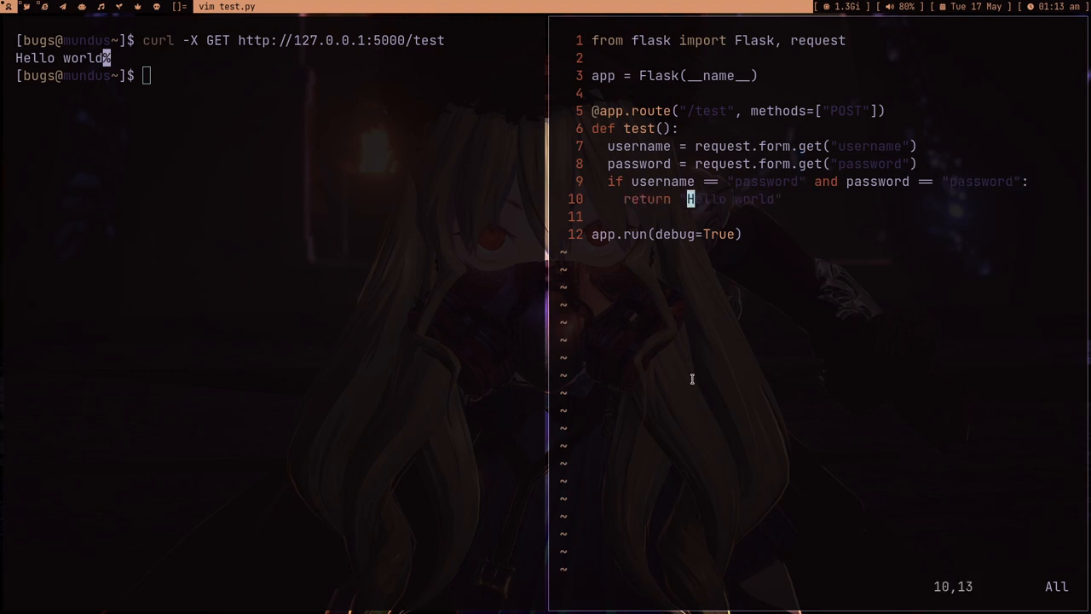
{"action": "type", "text": "You are"}
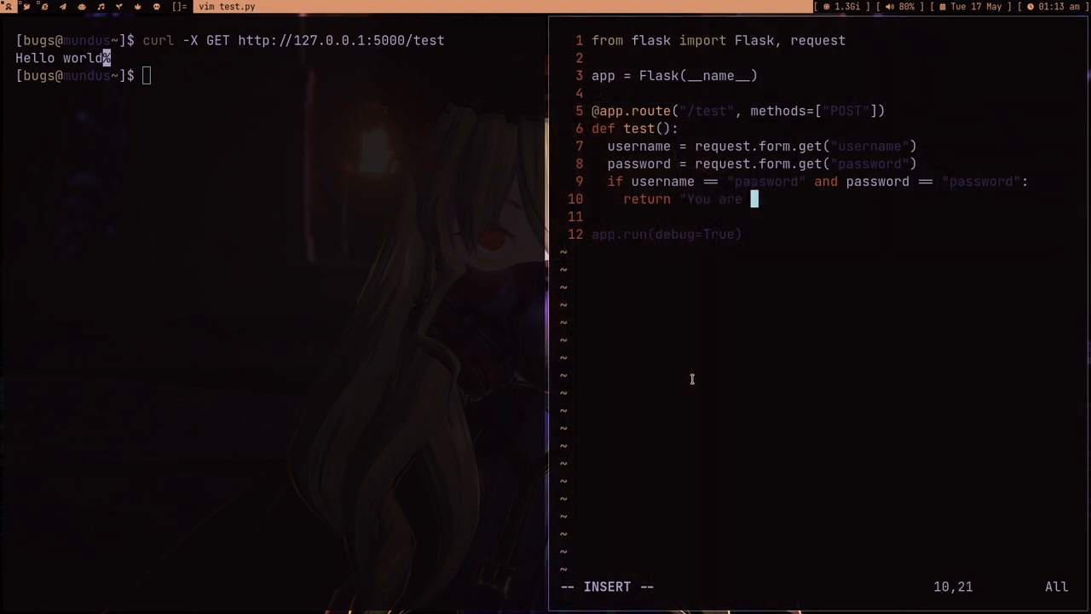
{"action": "type", "text": "logged in\""}
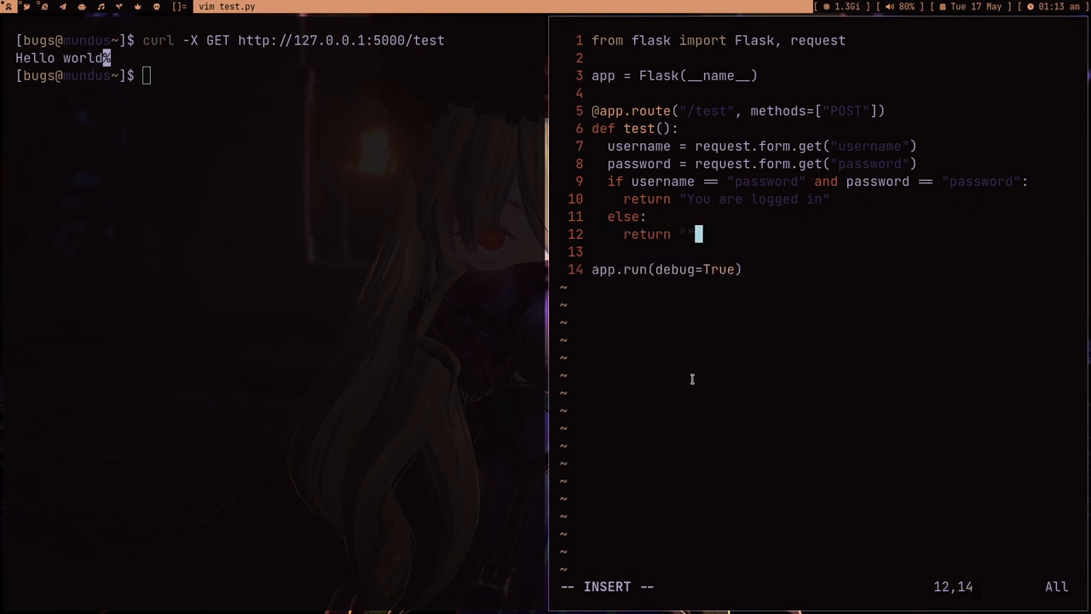
{"action": "type", "text": "You are not log"}
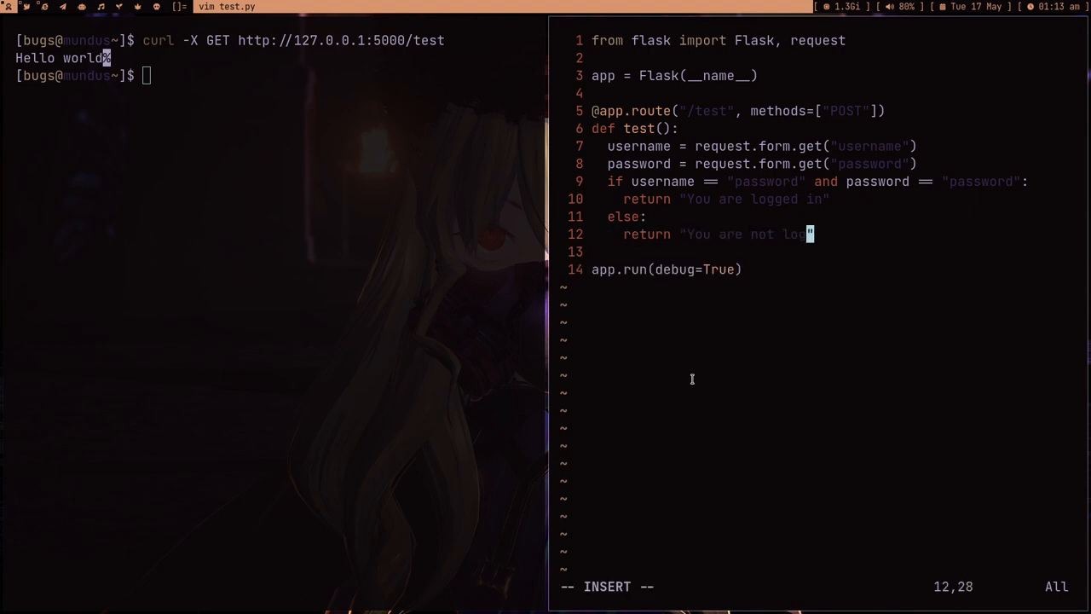
{"action": "type", "text": "ged in"}
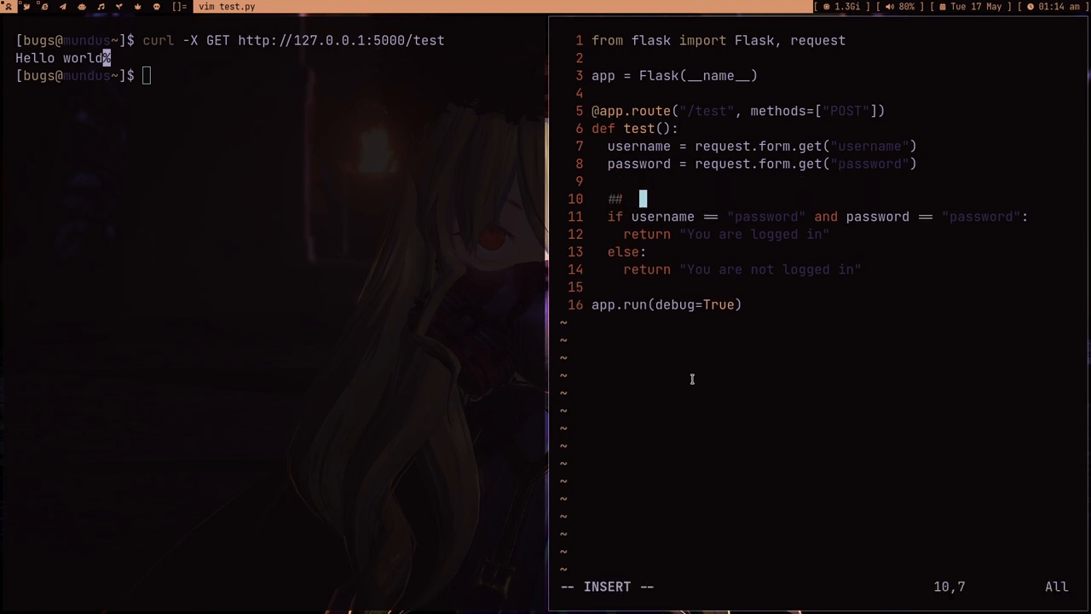
Handle the DATABASE QUERIES comment, save test.py, and change the curl method to POST
{"action": "type", "text": "DATABASE QUE"}
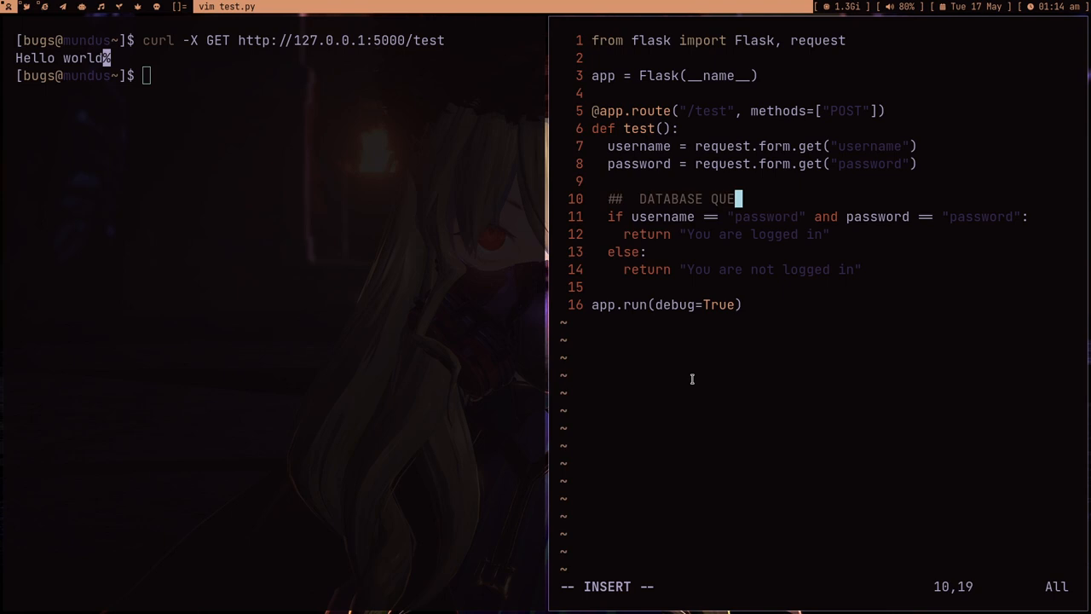
{"action": "type", "text": "RIESJkb"}
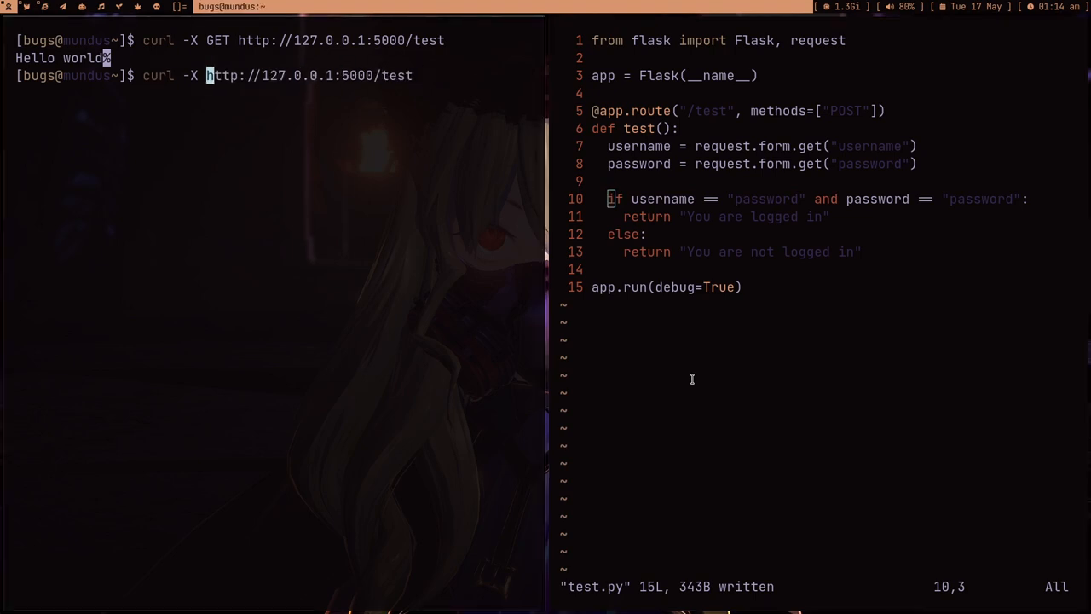
{"action": "type", "text": "POST"}
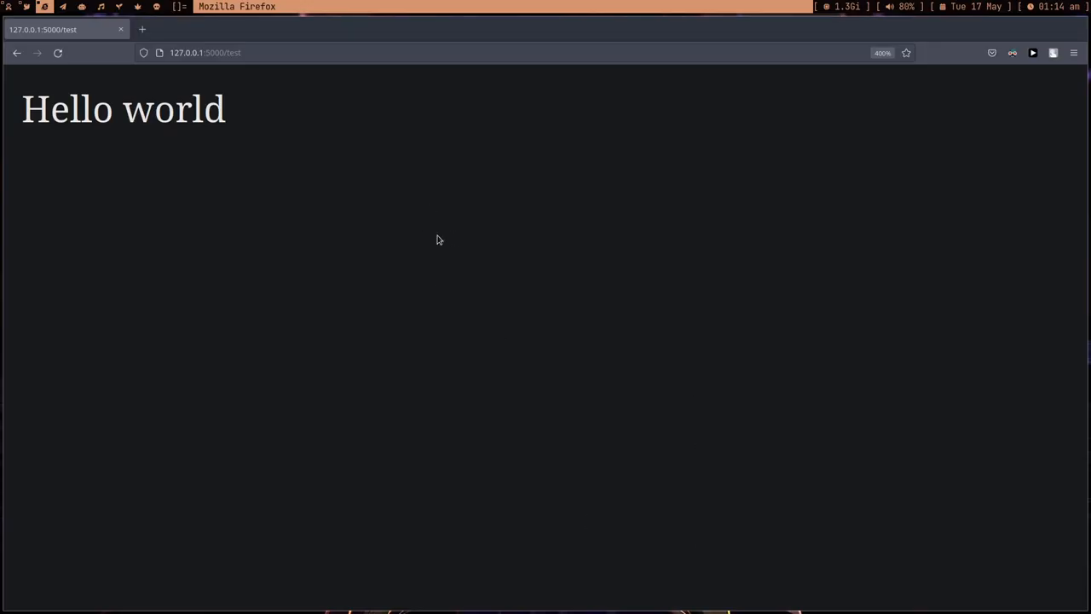
{"action": "mouse_move", "coordinate": [563, 430]}
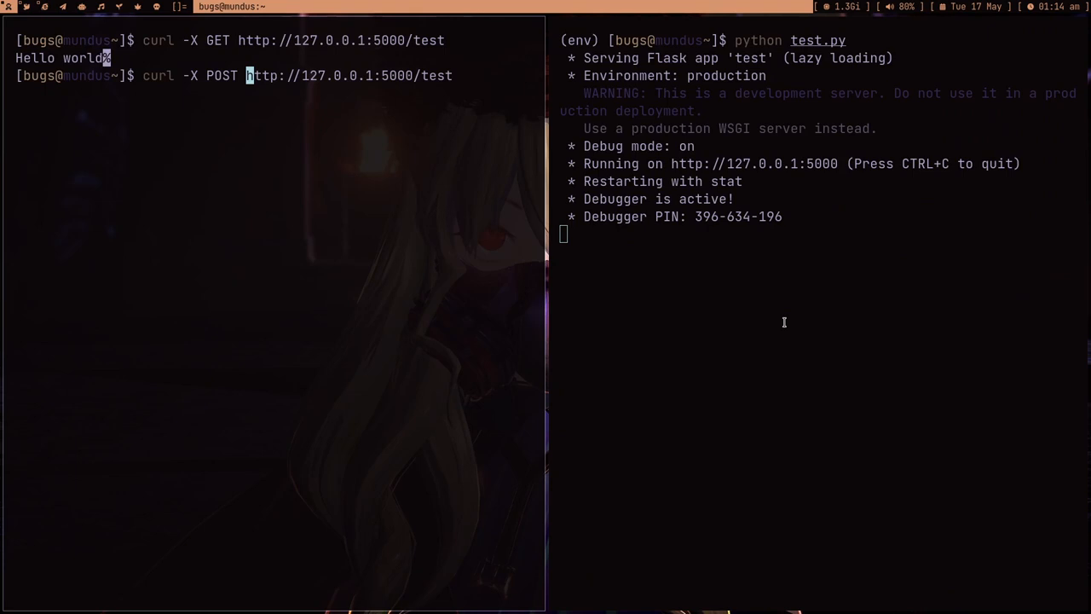
{"action": "type", "text": "-d"}
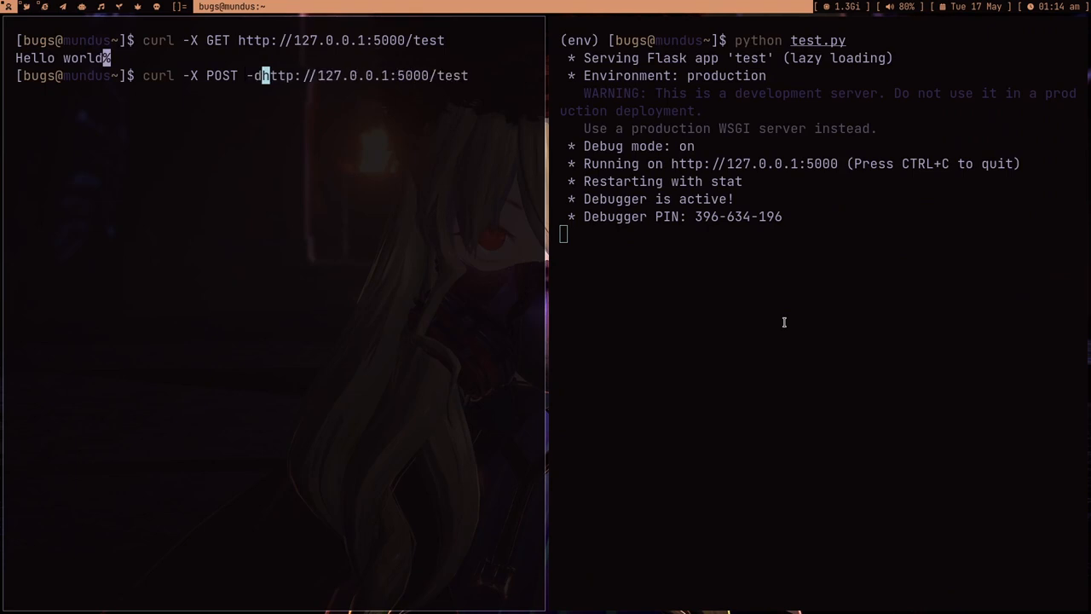
{"action": "type", "text": "\" \""}
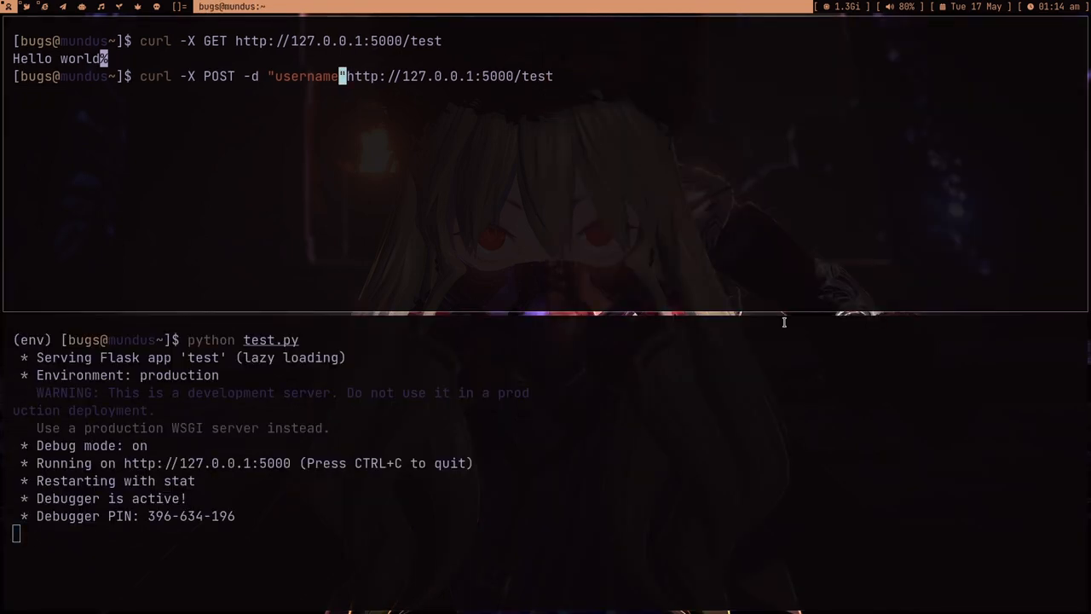
{"action": "type", "text": "=p"}
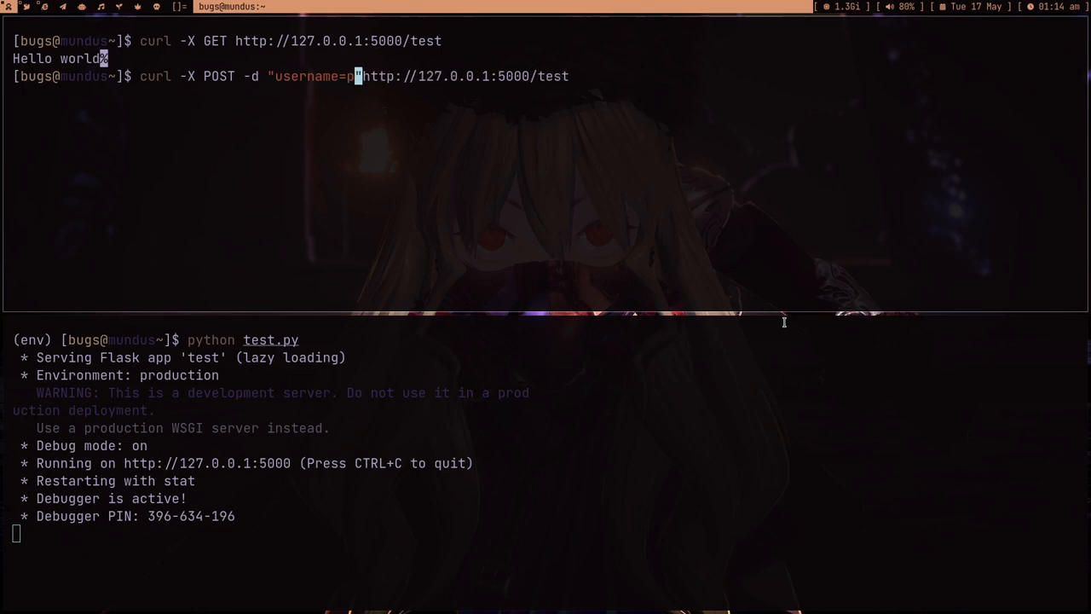
{"action": "type", "text": "assword"}
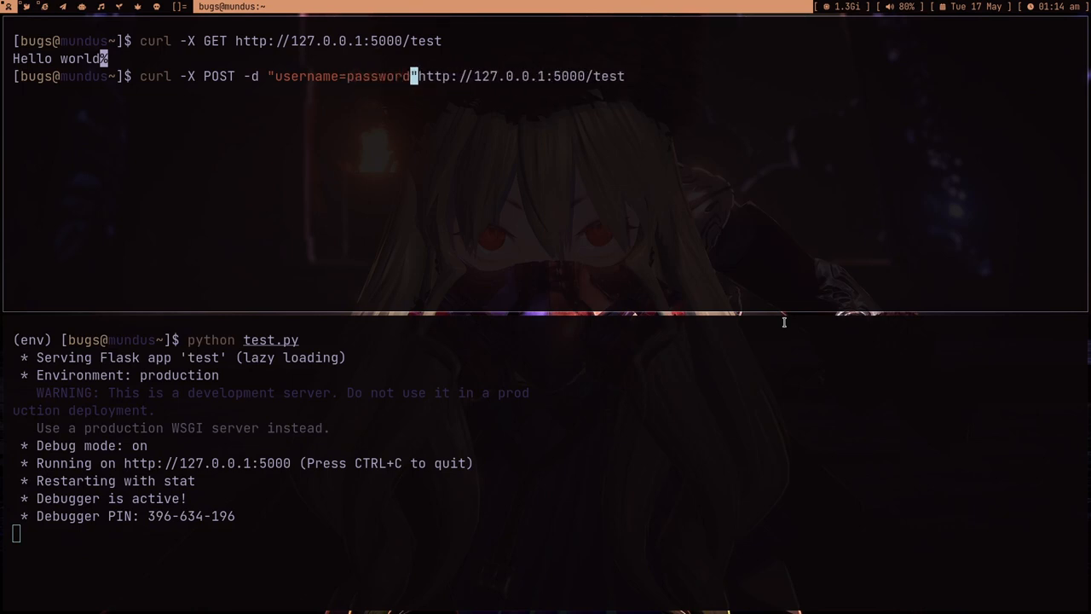
{"action": "type", "text": "%"}
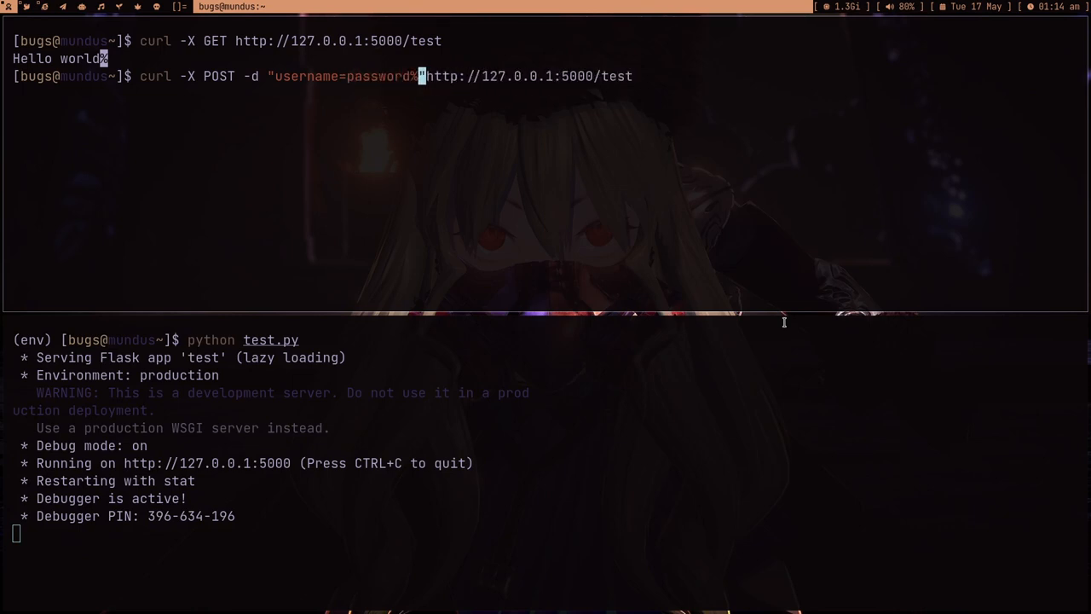
{"action": "type", "text": "&"}
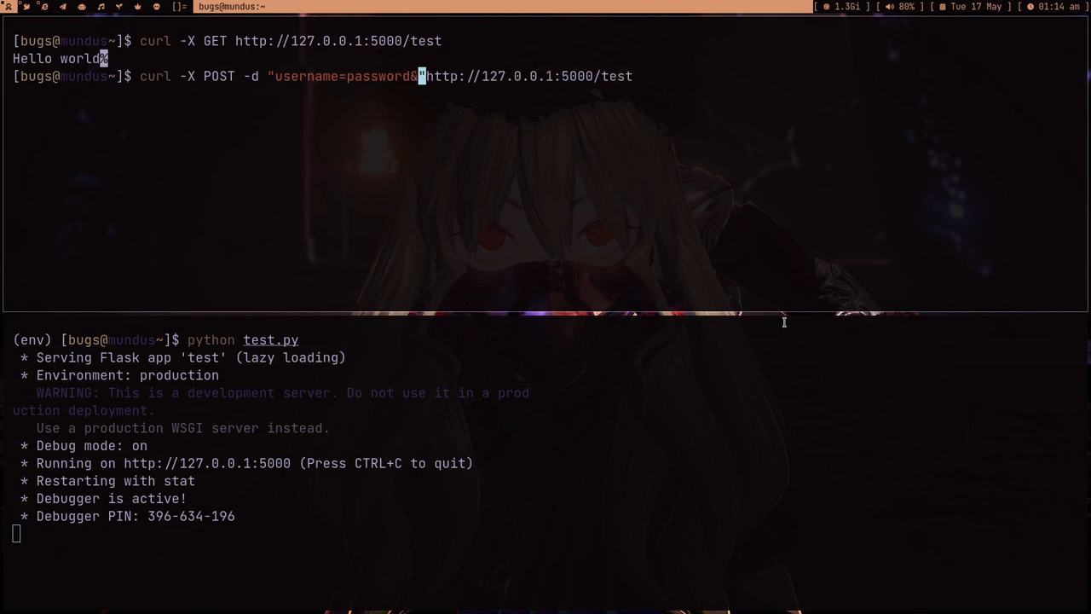
{"action": "type", "text": "password="}
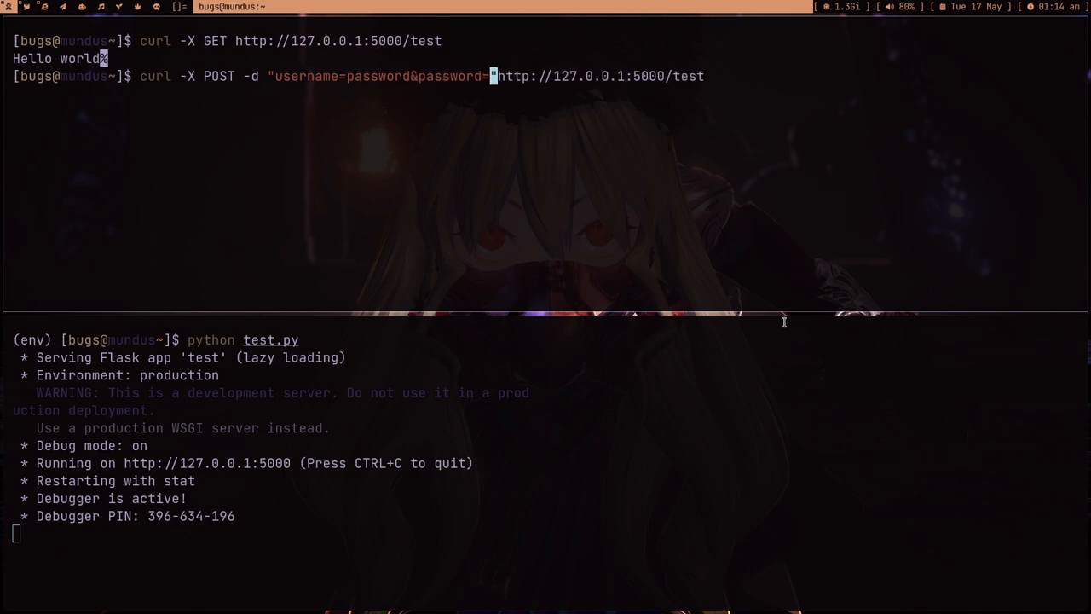
{"action": "type", "text": "password"}
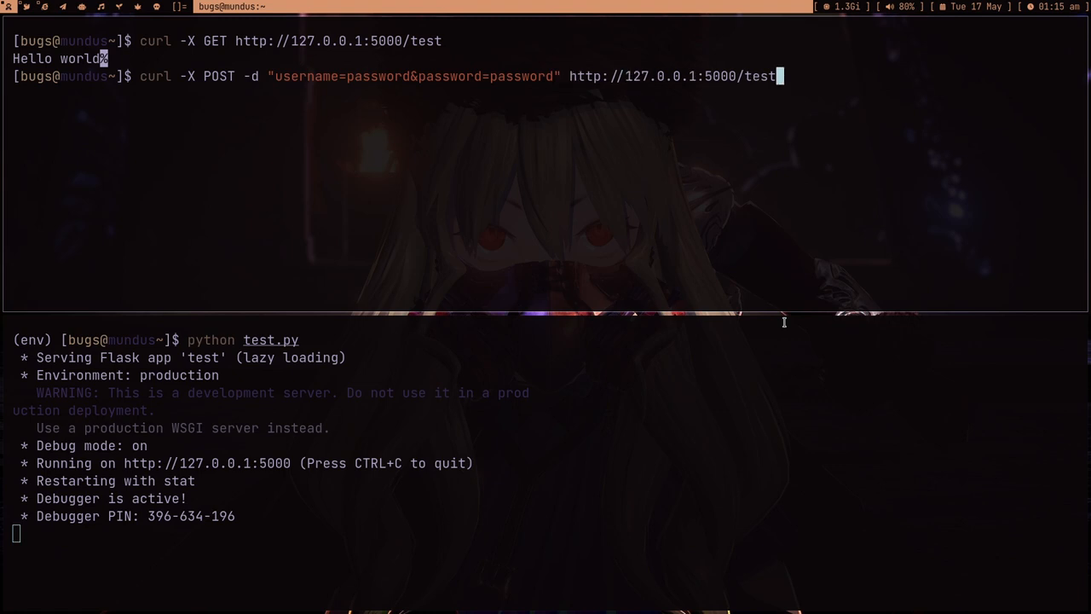
{"action": "left_click_drag", "start_coordinate": [276, 75], "coordinate": [554, 75]}
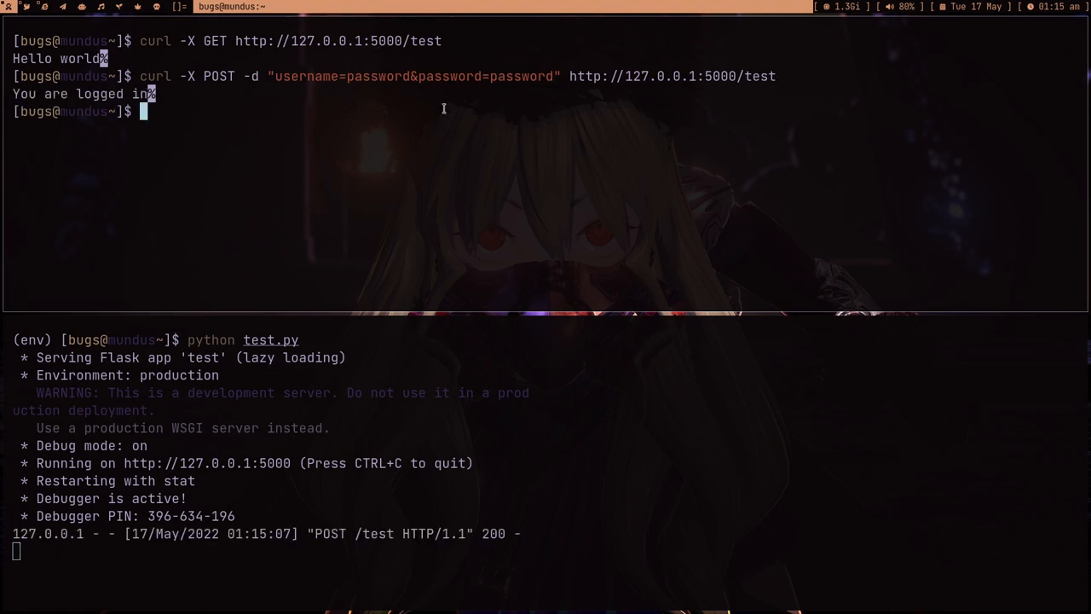
{"action": "mouse_move", "coordinate": [321, 92]}
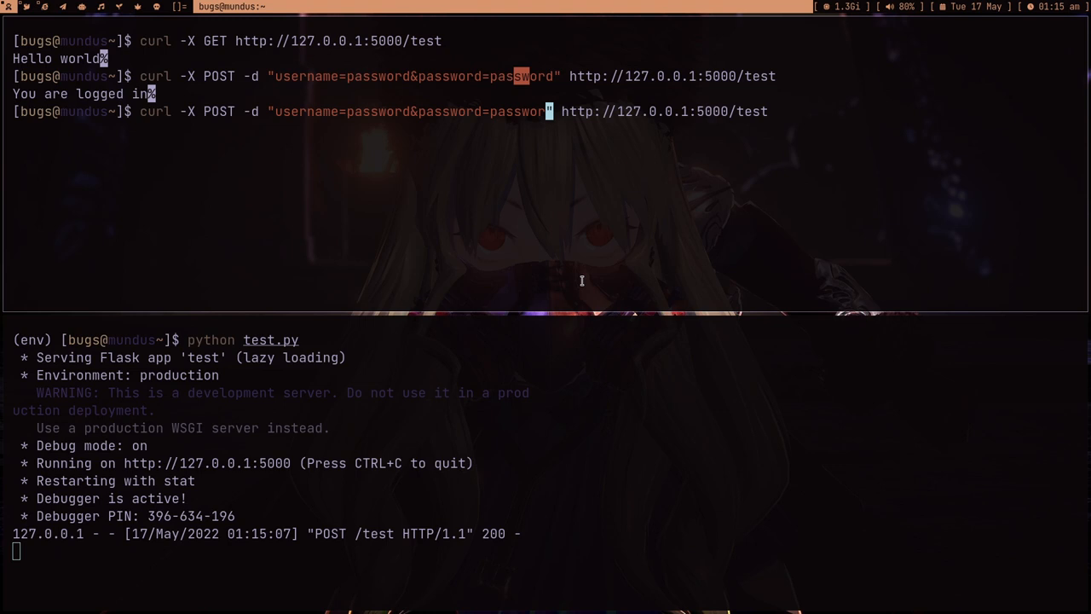
Send the curl POST with the misspelled password and get "You are not logged in"
{"action": "key", "text": "Return"}
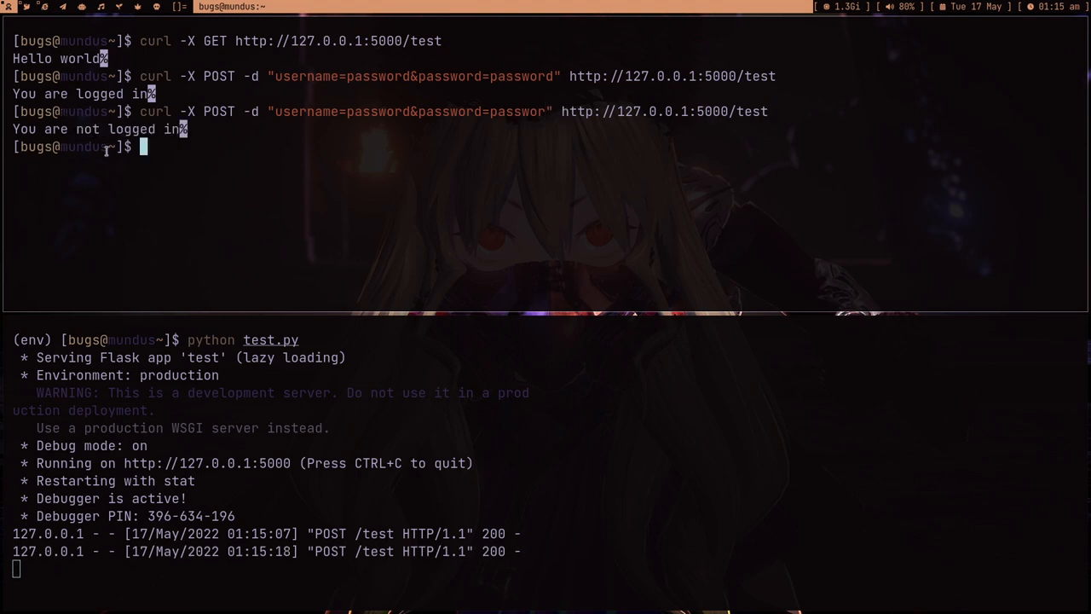
{"action": "mouse_move", "coordinate": [229, 186]}
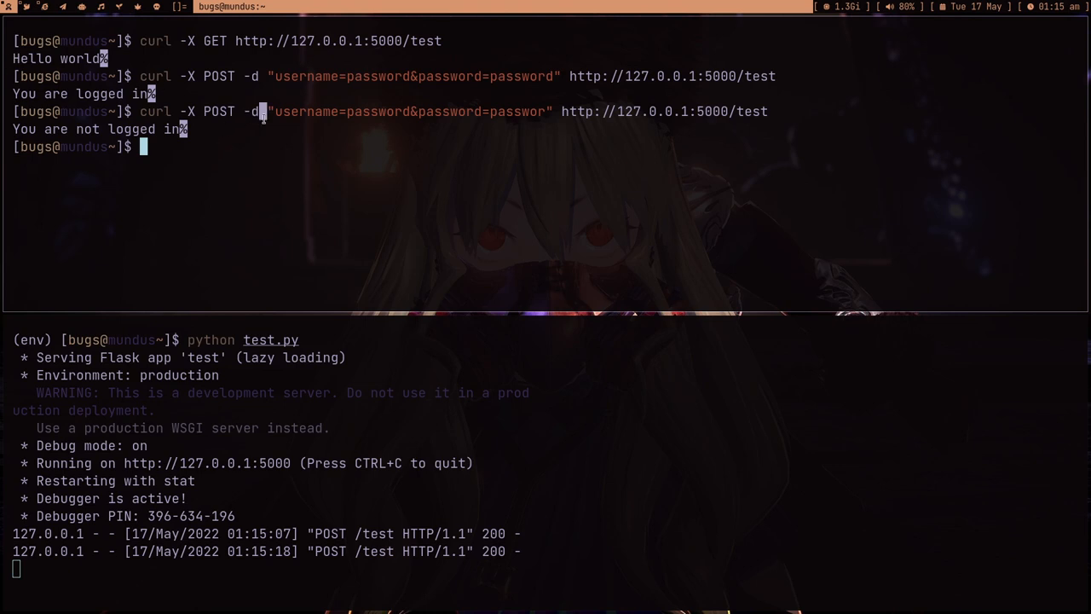
{"action": "mouse_move", "coordinate": [382, 153]}
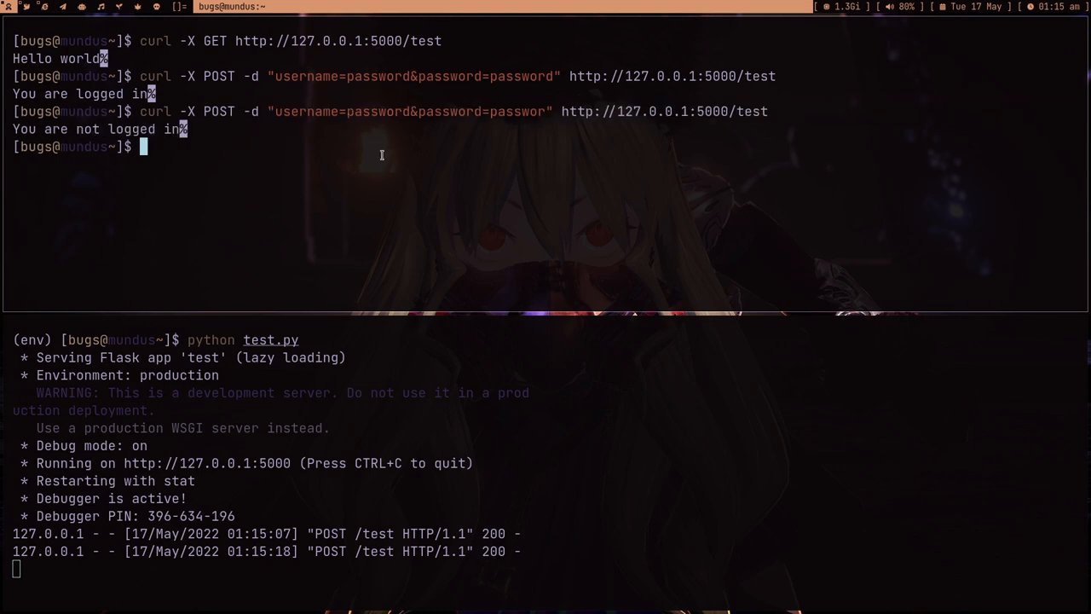
Start test.sh in vim and draft the misspelled-password curl POST command
{"action": "type", "text": "vim"}
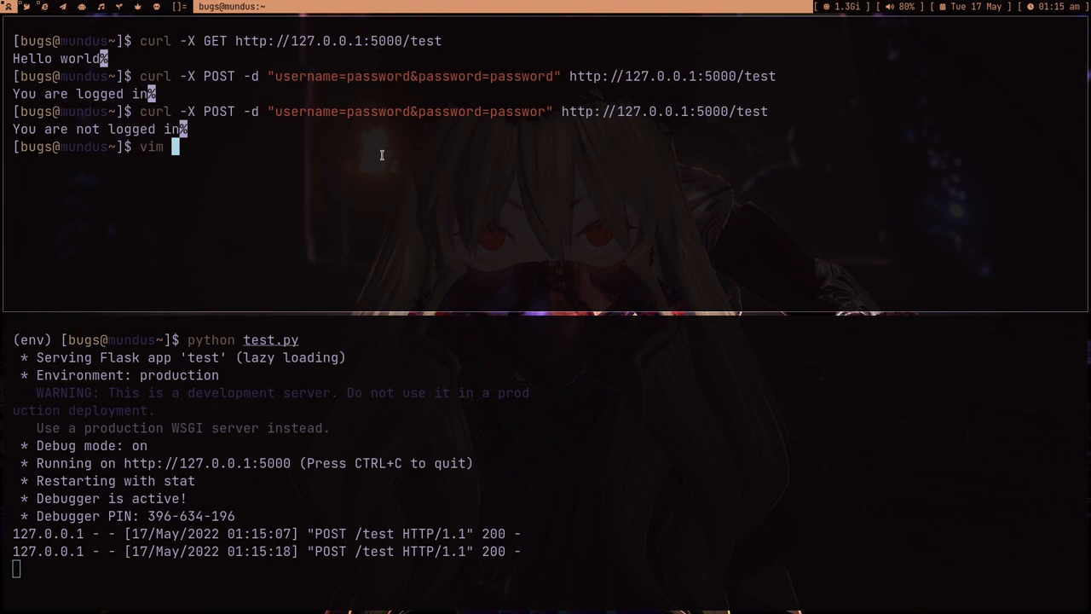
{"action": "type", "text": "test.sh"}
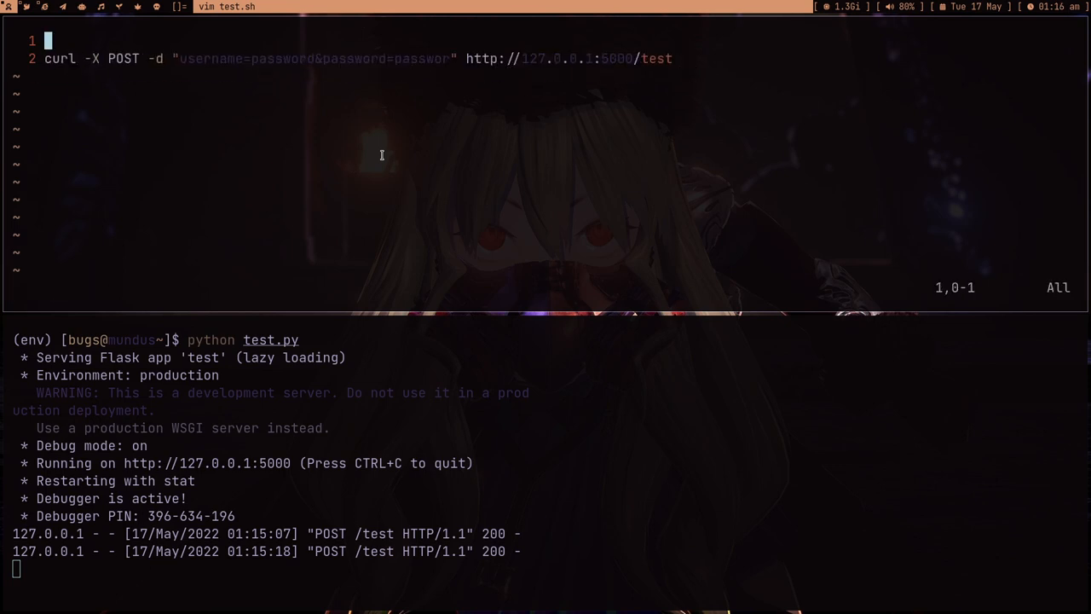
{"action": "type", "text": "for"}
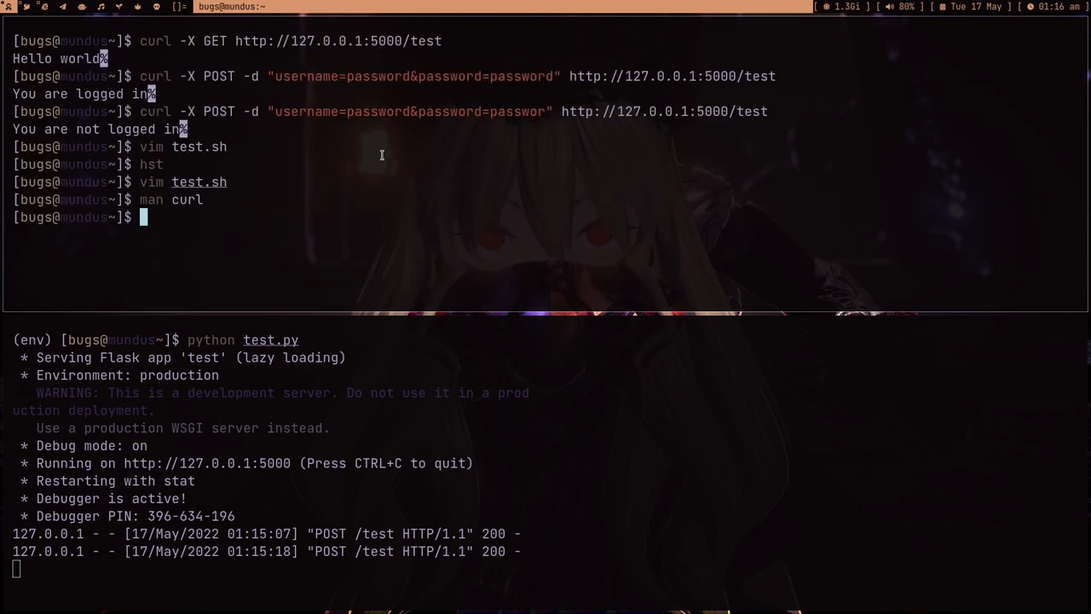
Return focus to the pane running the Flask debug server
{"action": "left_click", "coordinate": [213, 515]}
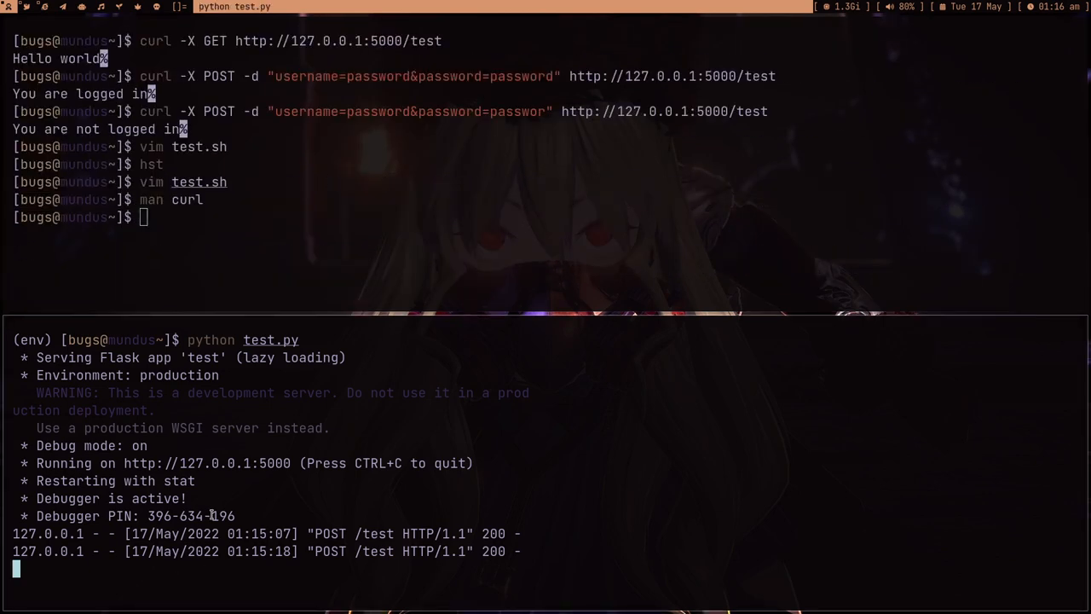